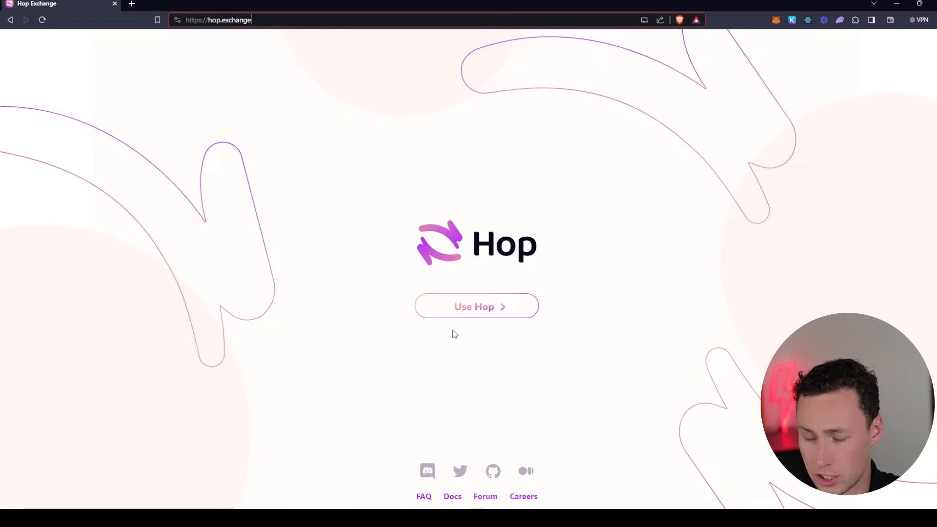
mouse_move(483, 315)
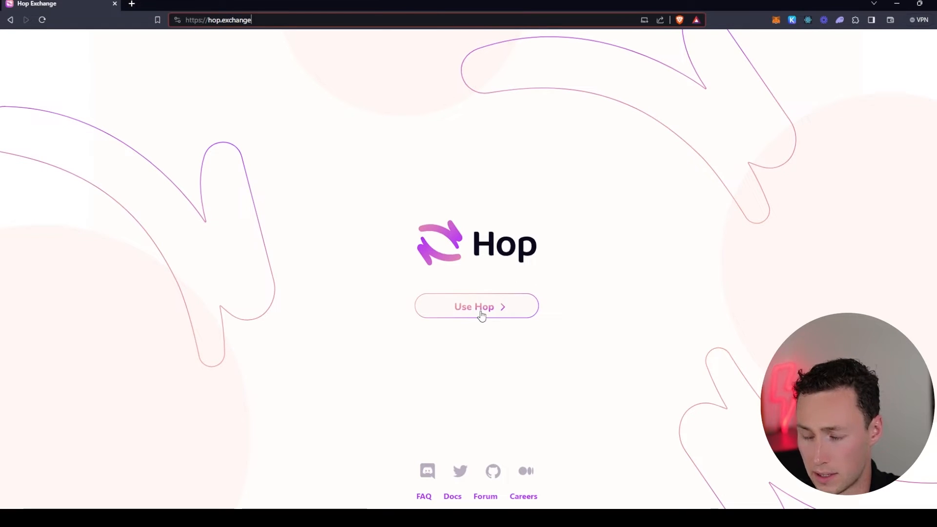
Step: Launch the Hop bridge app from the landing page via Use Hop
click(477, 307)
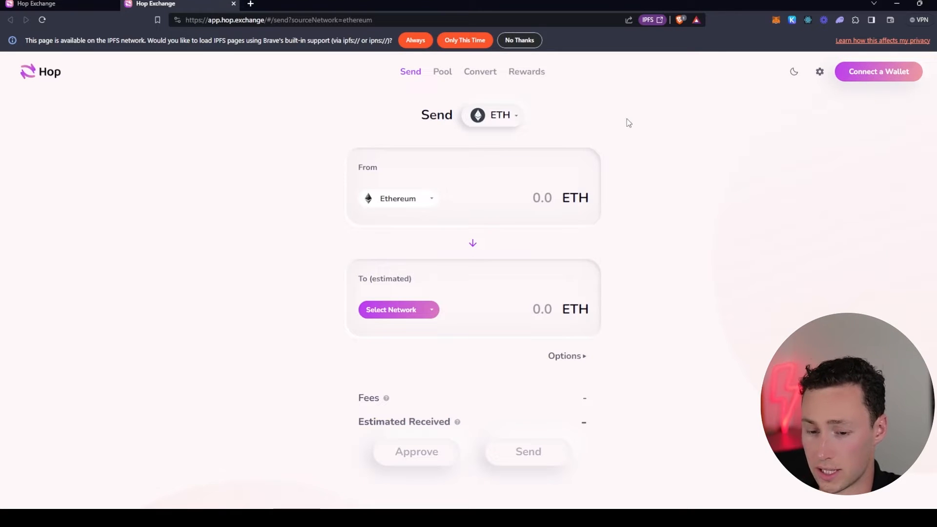
mouse_move(628, 130)
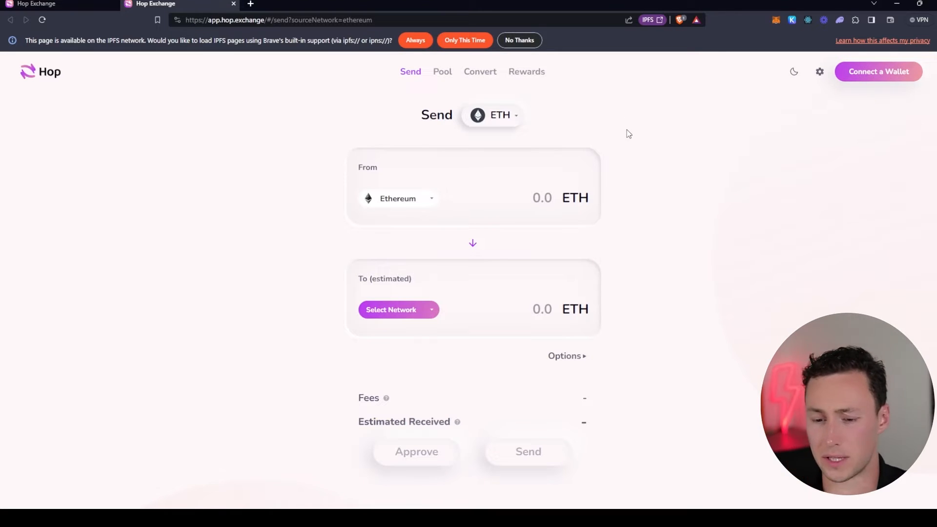
mouse_move(634, 124)
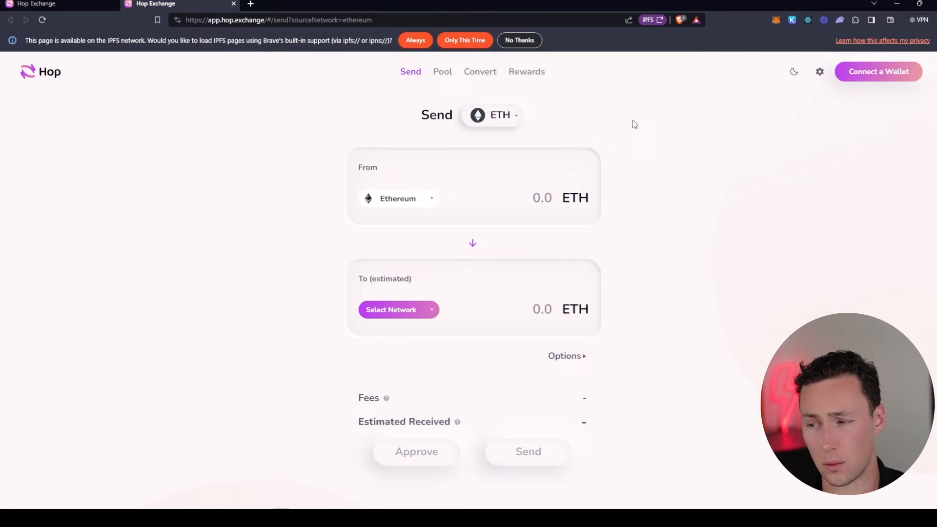
mouse_move(776, 14)
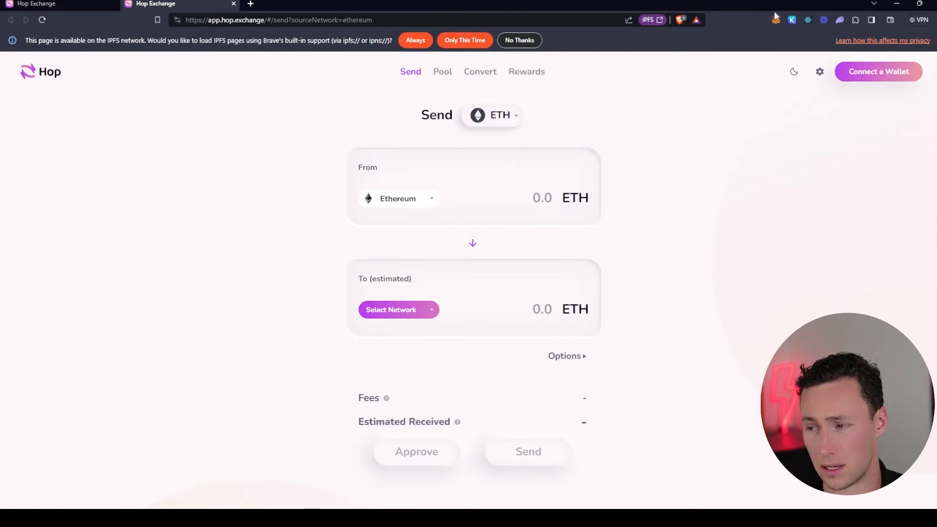
mouse_move(707, 186)
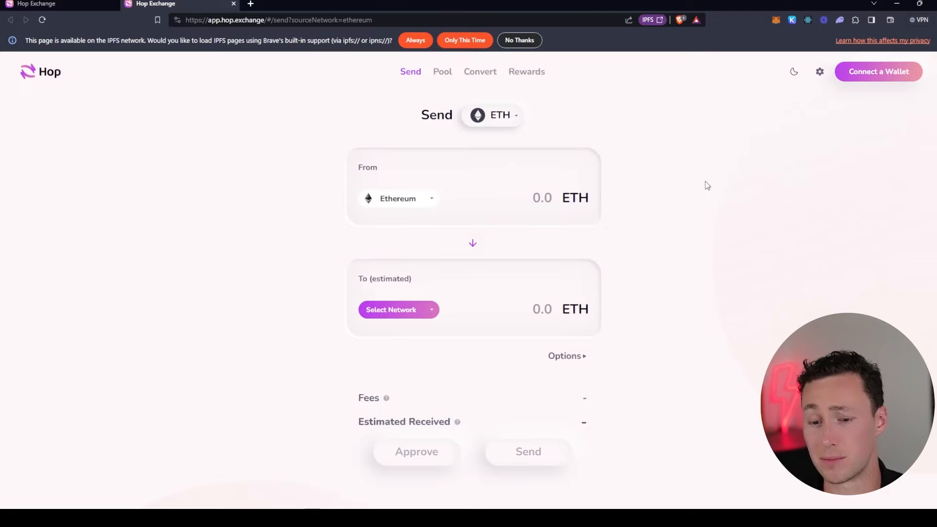
mouse_move(888, 84)
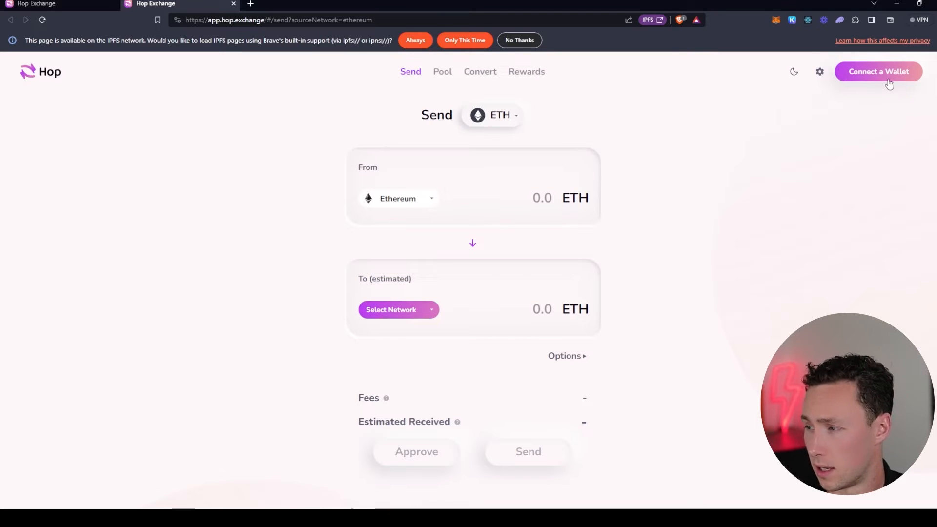
Step: Connect the MetaMask wallet to Hop and dismiss the Connection Successful message
click(877, 72)
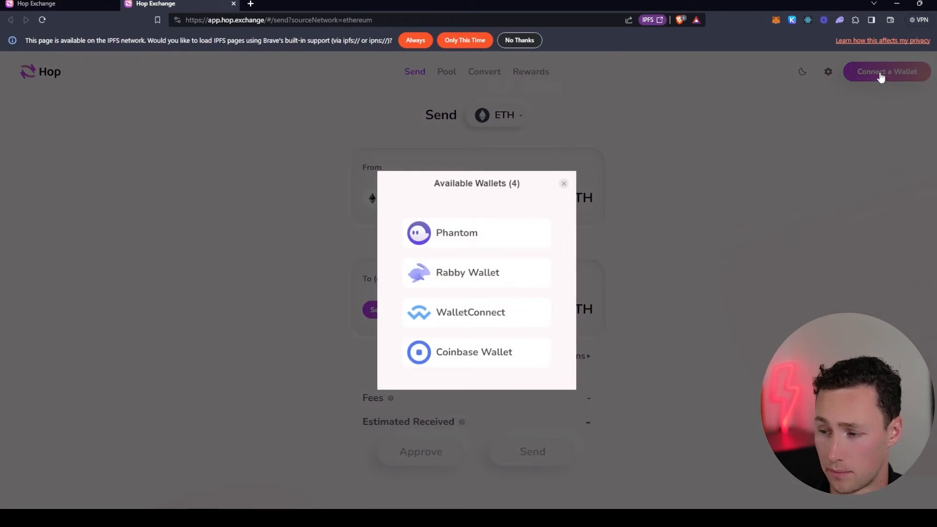
mouse_move(505, 233)
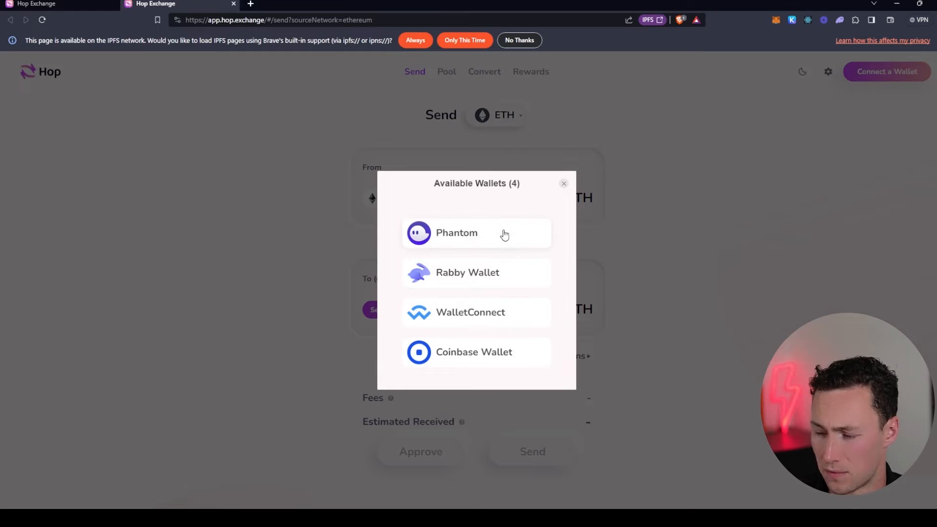
mouse_move(501, 218)
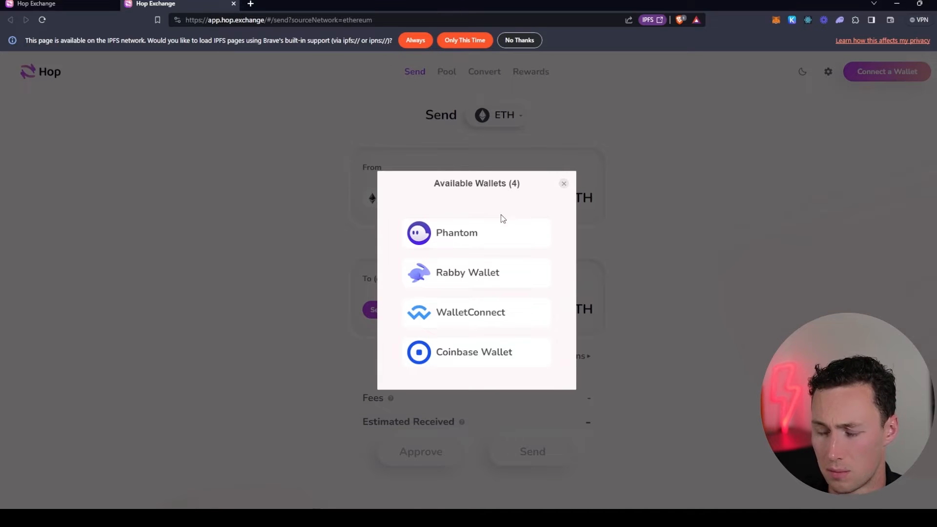
mouse_move(530, 248)
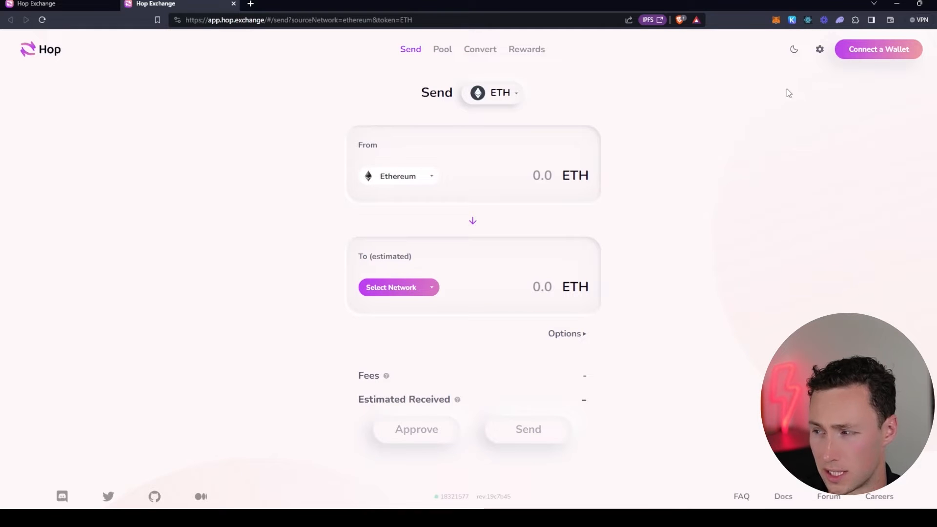
click(877, 49)
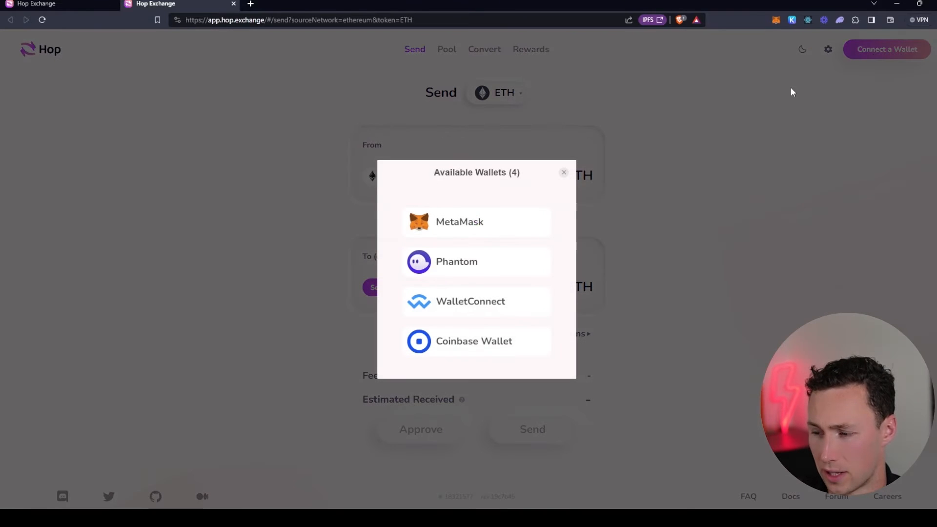
mouse_move(460, 228)
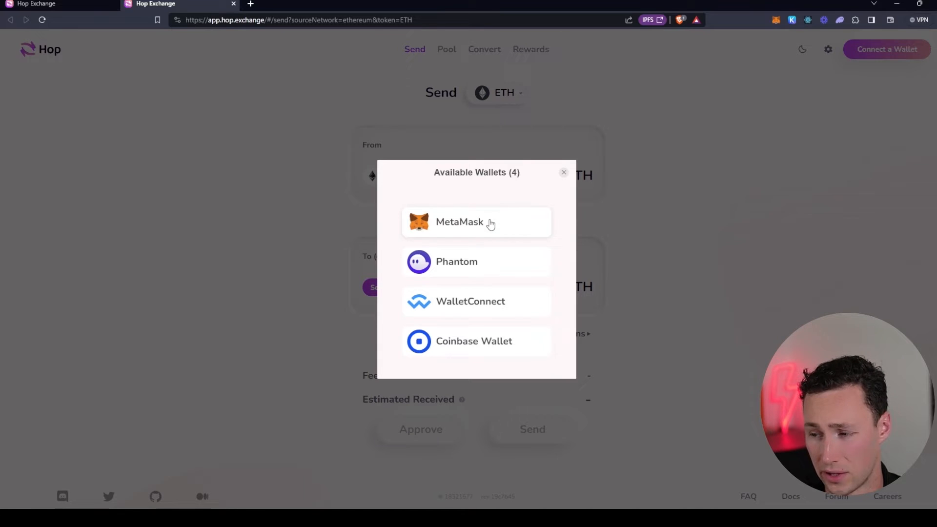
click(477, 221)
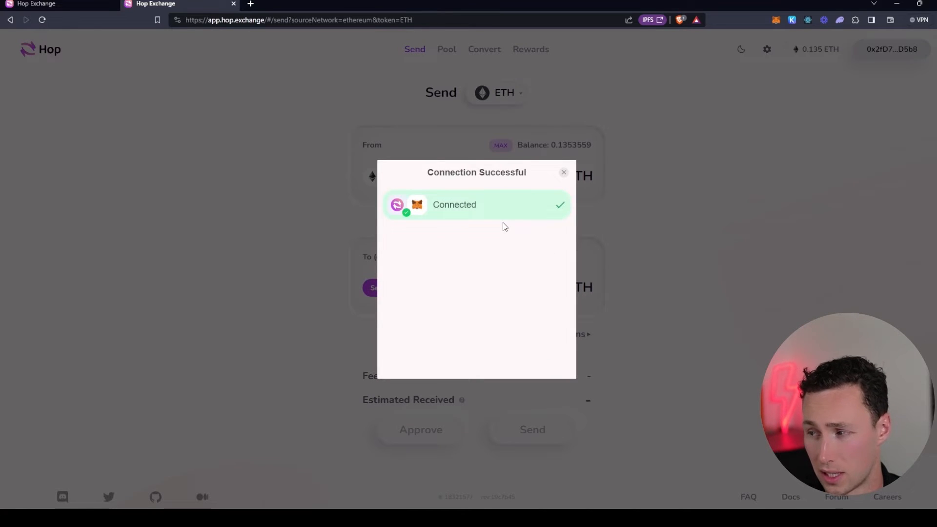
click(563, 172)
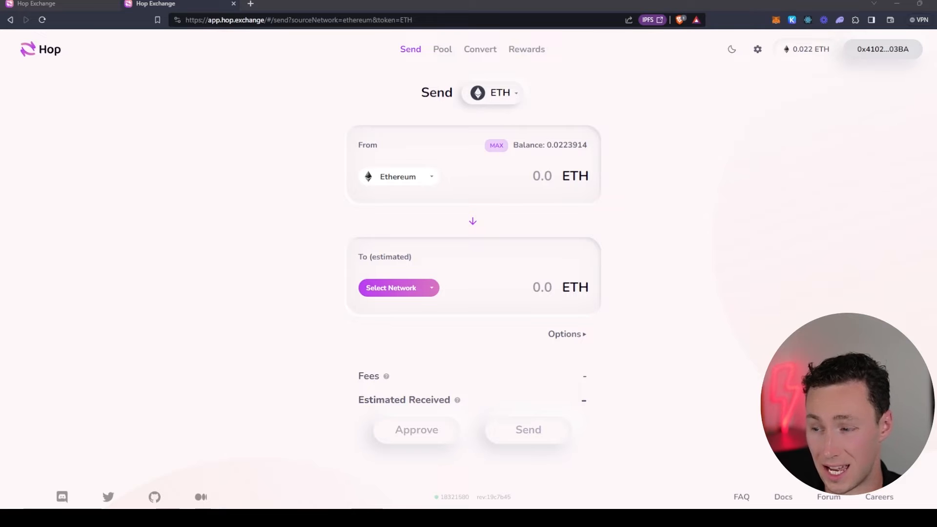
Step: Keep ETH as the token and review the source network list with Ethereum selected
click(491, 93)
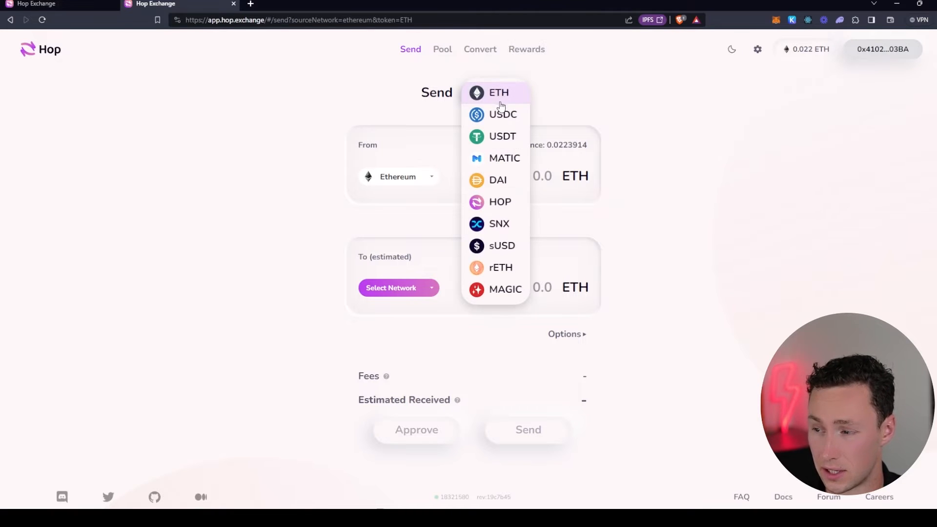
mouse_move(503, 136)
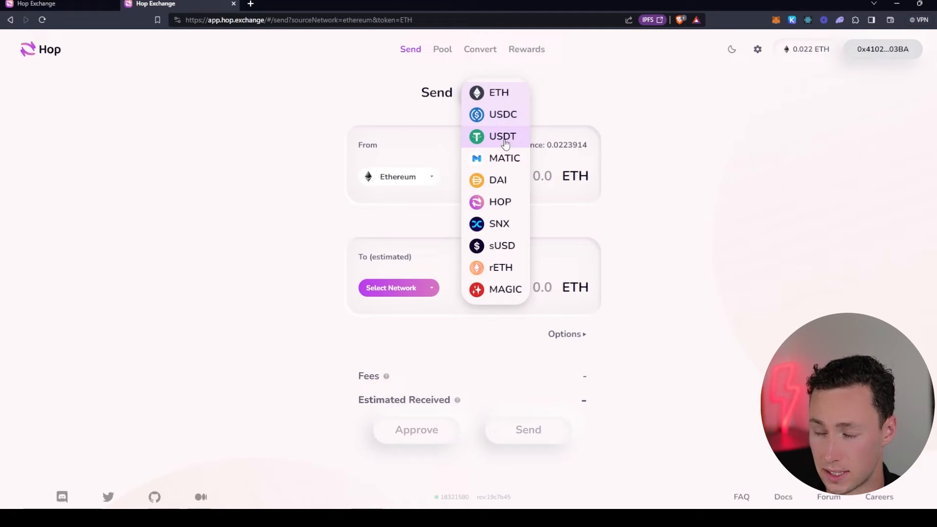
mouse_move(483, 227)
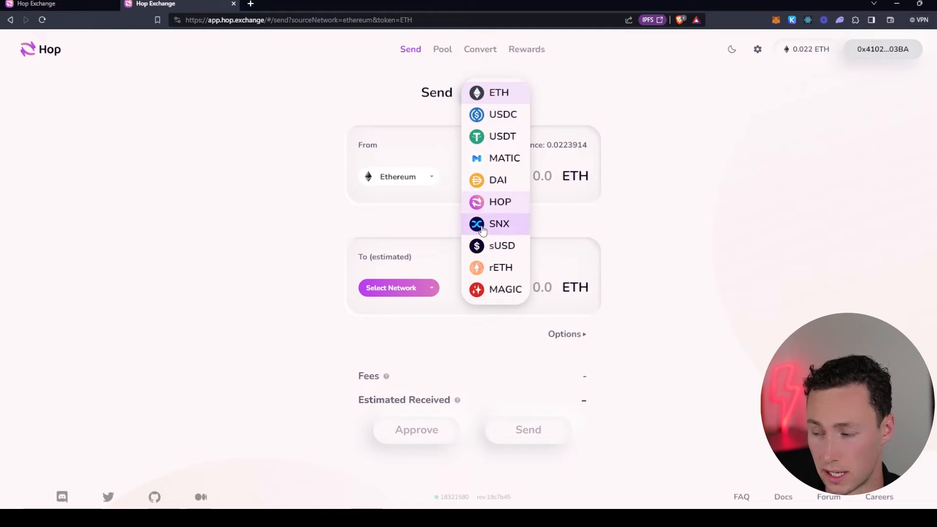
mouse_move(521, 143)
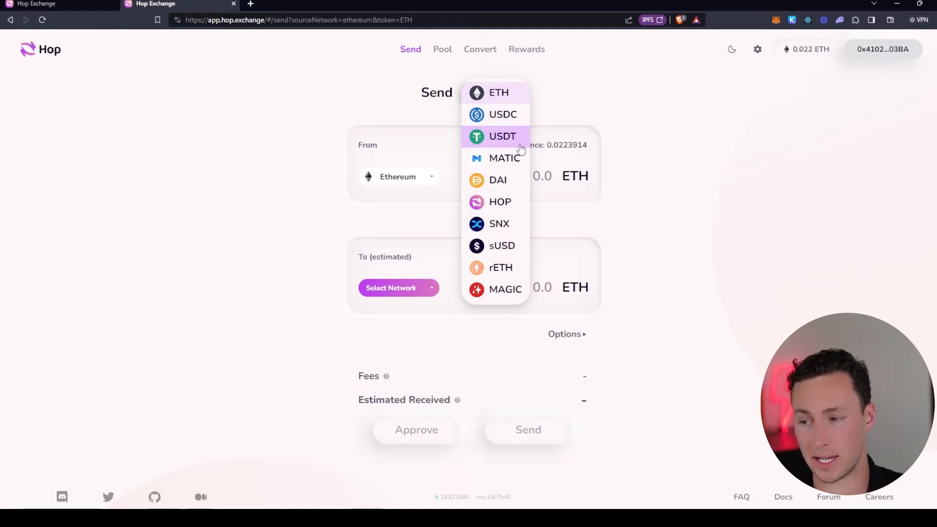
mouse_move(524, 115)
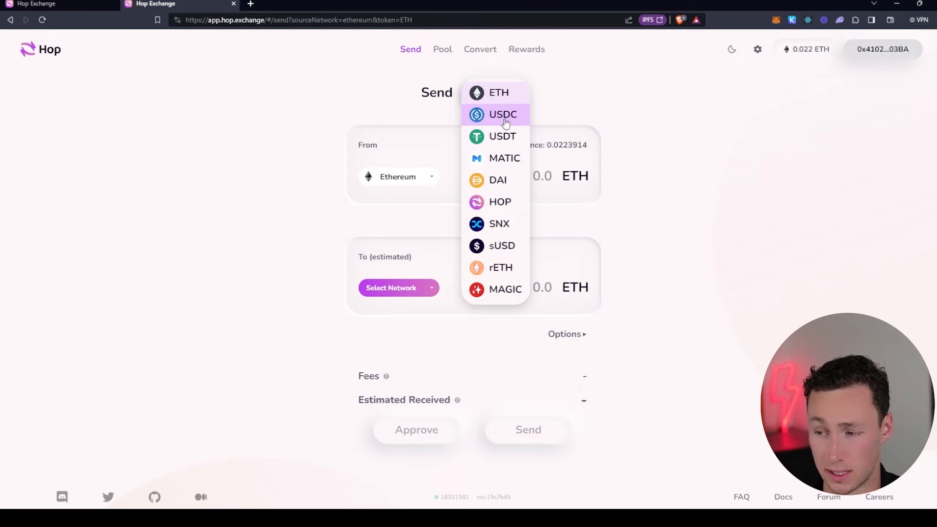
mouse_move(502, 136)
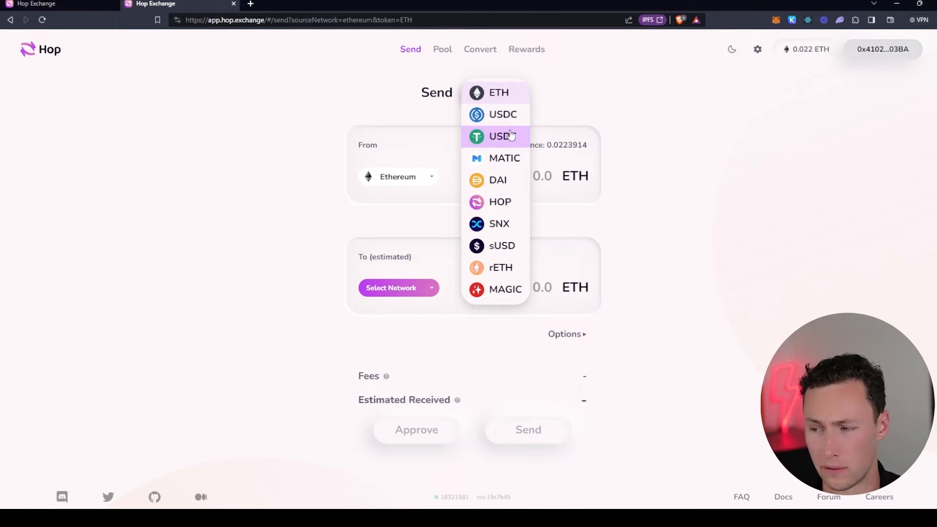
mouse_move(502, 114)
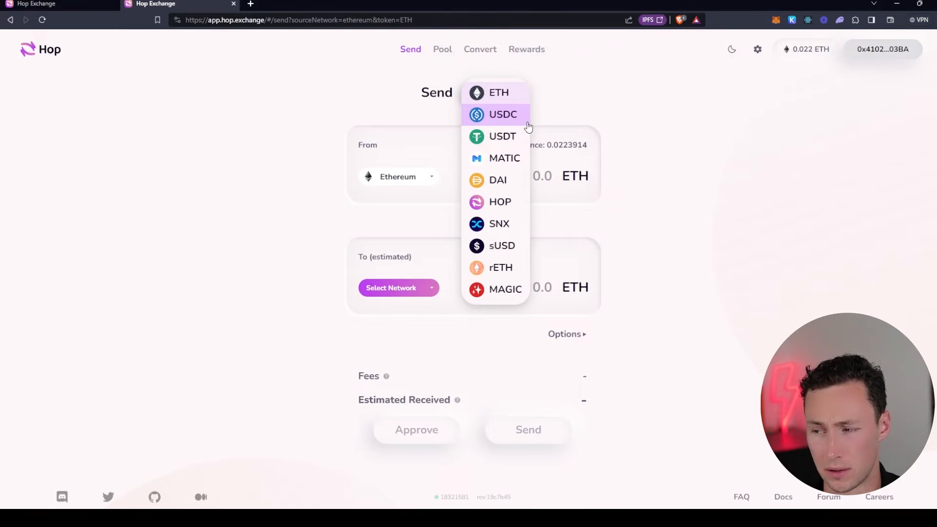
mouse_move(355, 158)
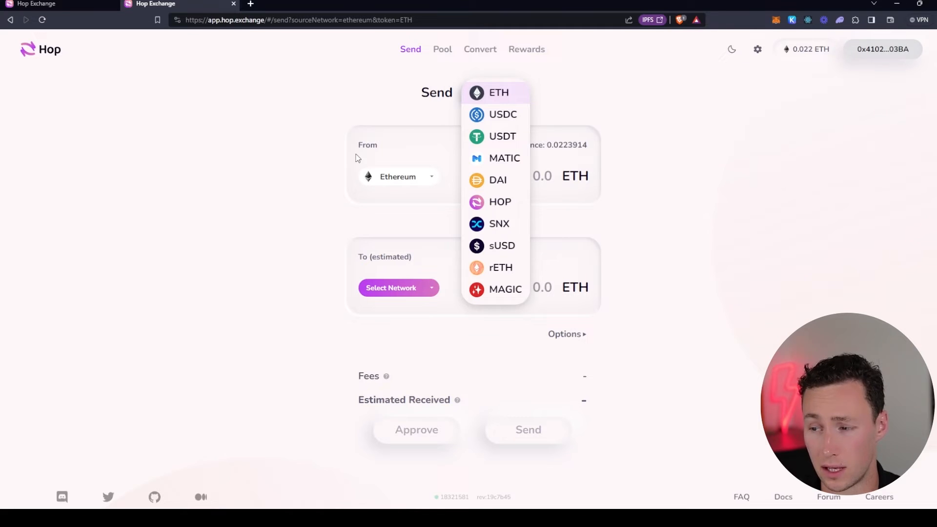
click(498, 93)
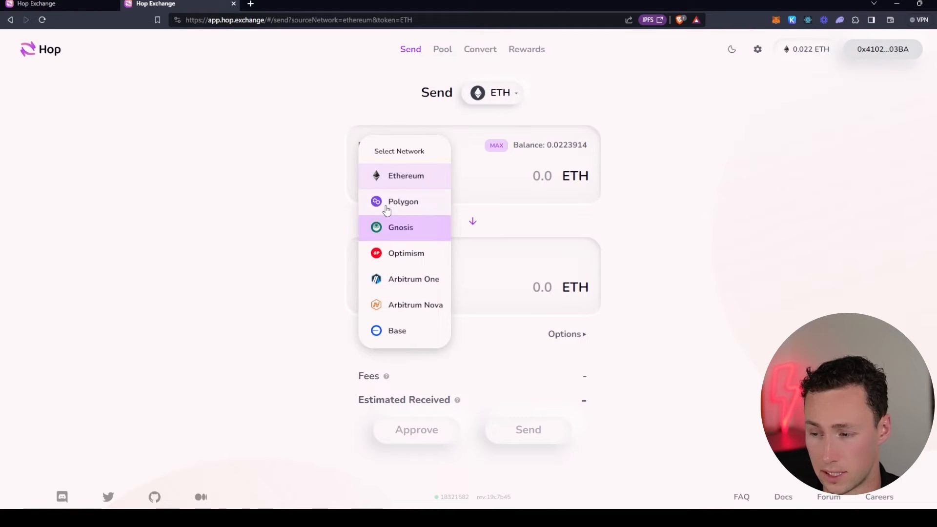
mouse_move(403, 202)
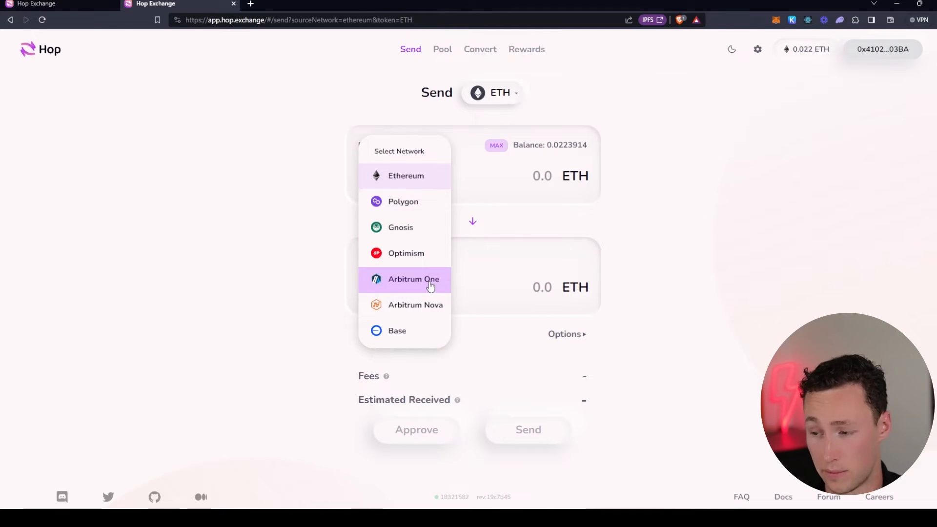
mouse_move(400, 227)
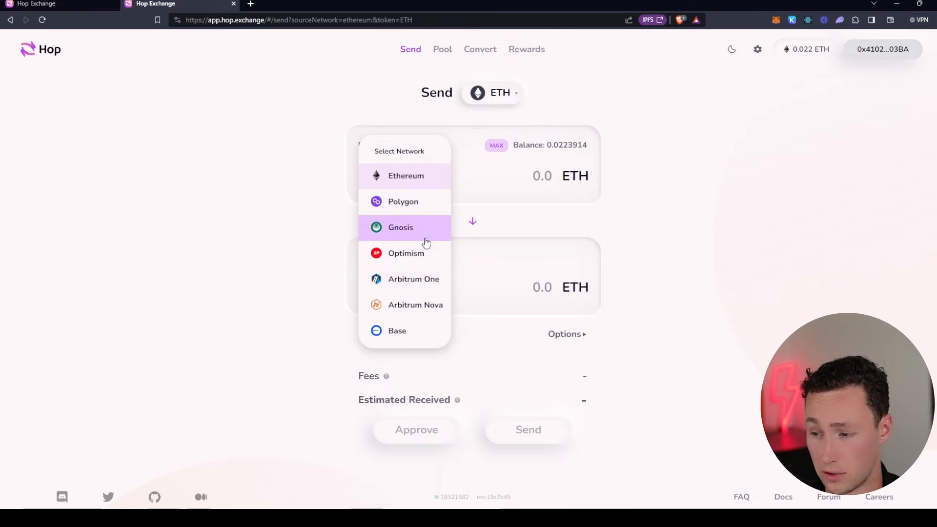
mouse_move(258, 236)
text(0.01)
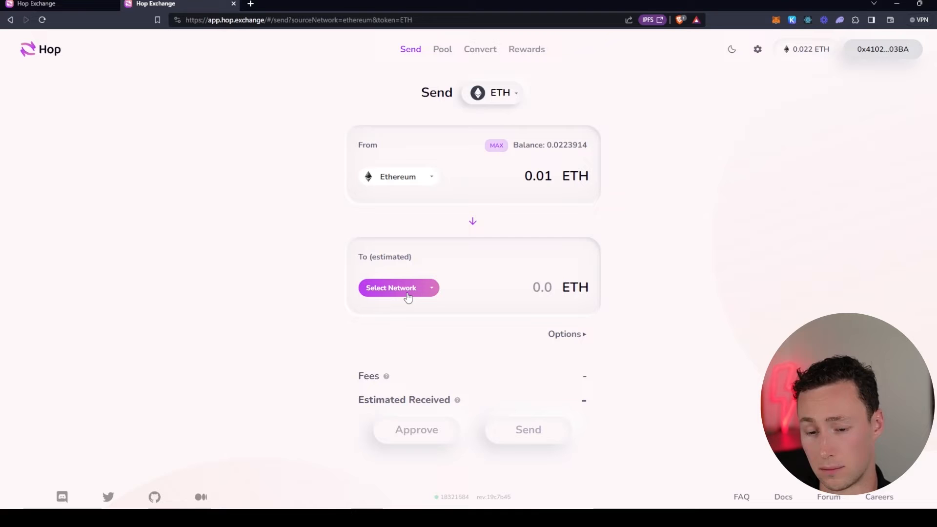
Step: Set Arbitrum One as the destination network for the 0.01 ETH transfer
click(398, 287)
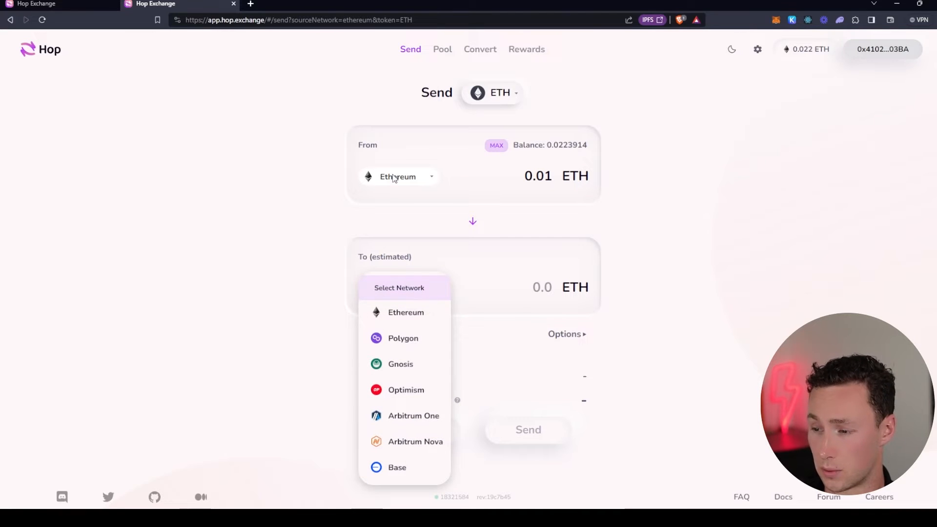
mouse_move(413, 416)
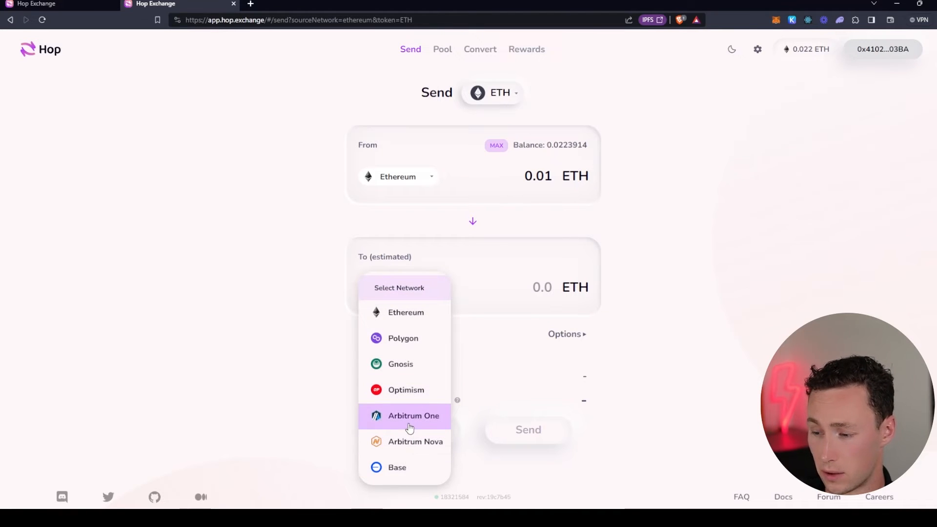
click(413, 416)
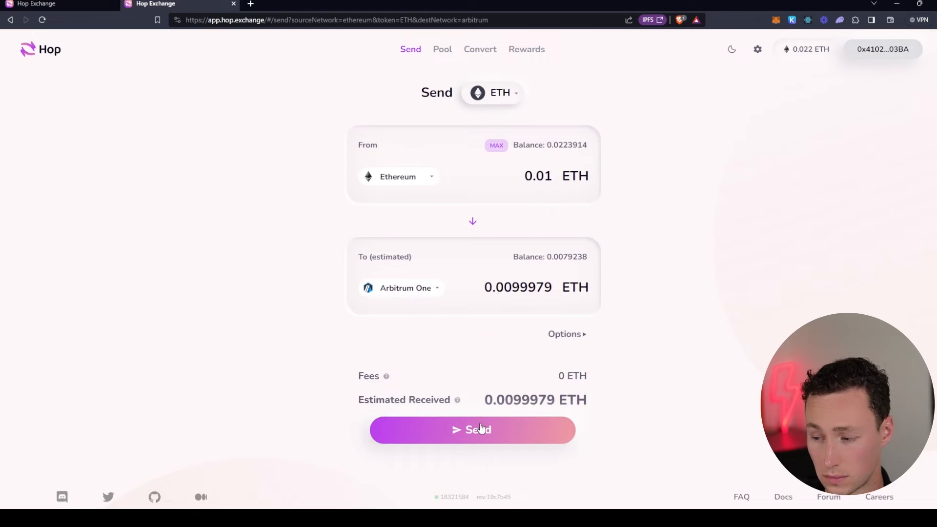
mouse_move(389, 375)
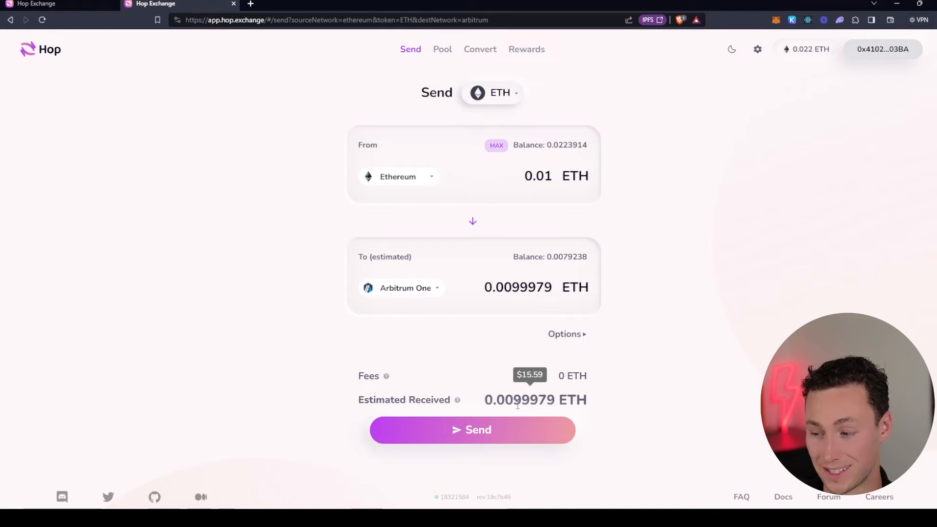
mouse_move(526, 331)
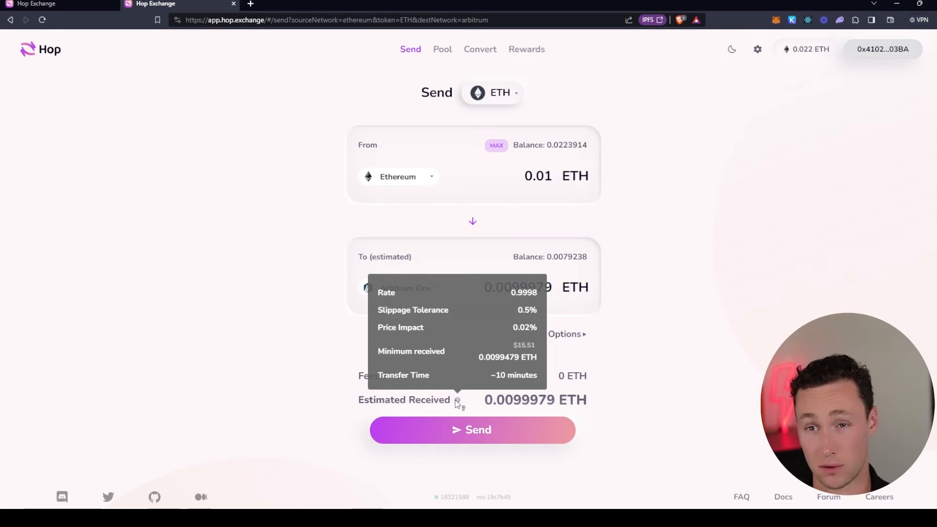
mouse_move(317, 194)
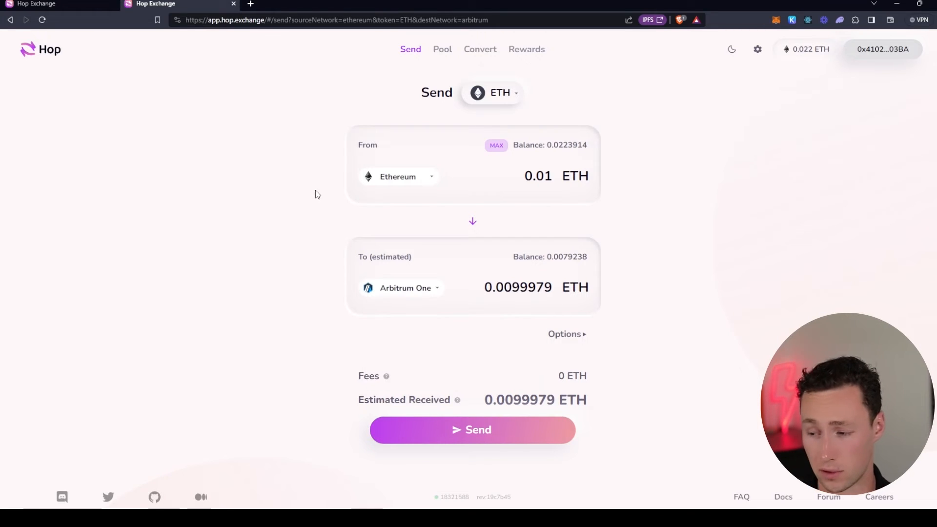
mouse_move(433, 358)
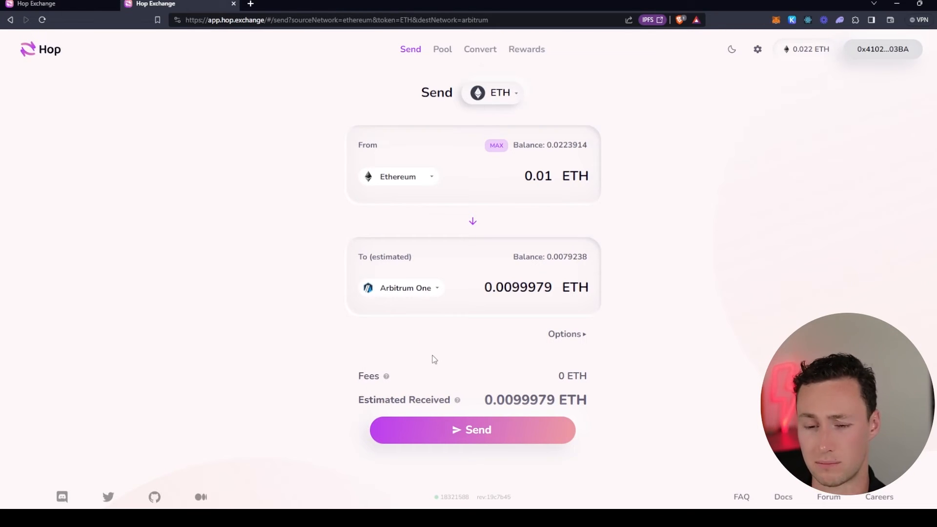
mouse_move(490, 374)
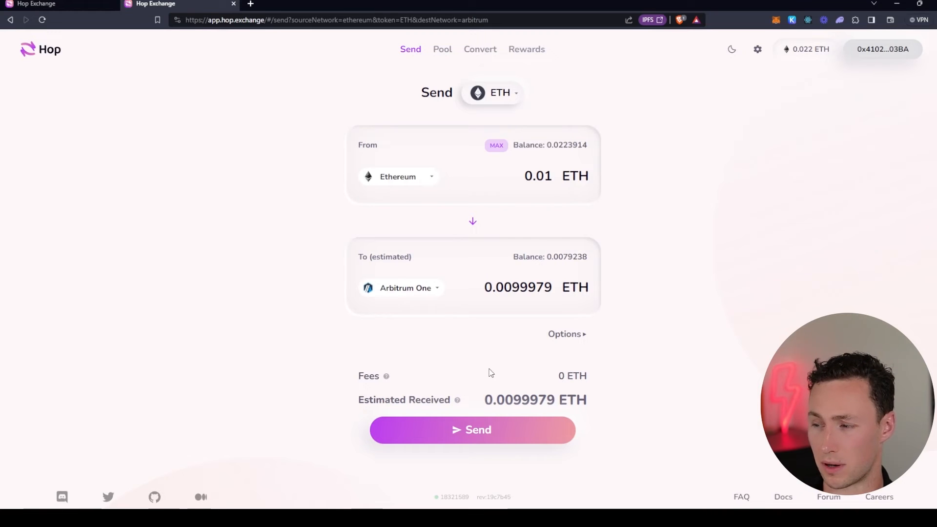
mouse_move(488, 370)
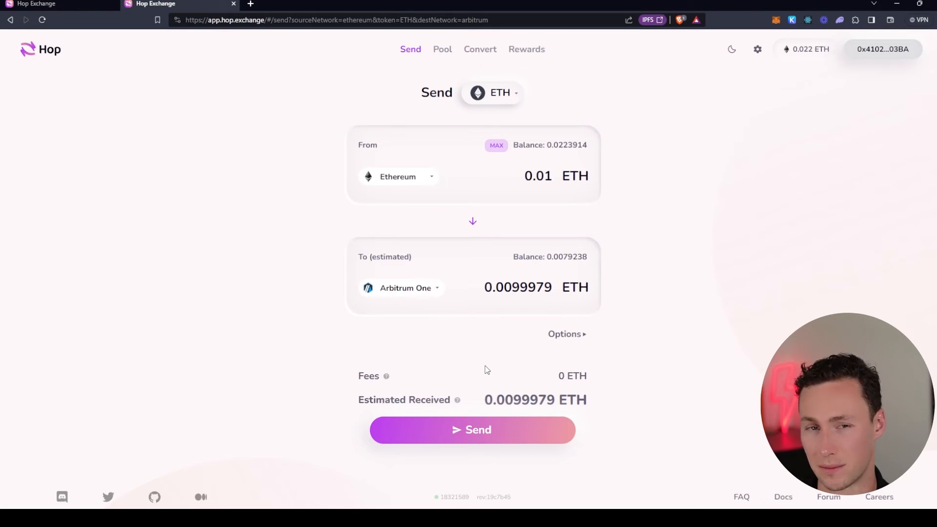
mouse_move(490, 424)
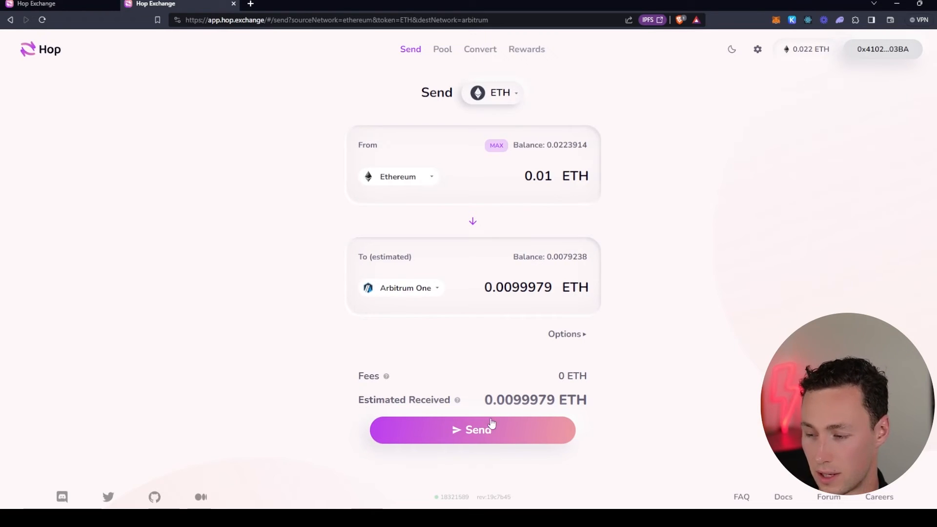
Step: Send 0.01 ETH from Ethereum to Arbitrum One and approve it in MetaMask
click(472, 430)
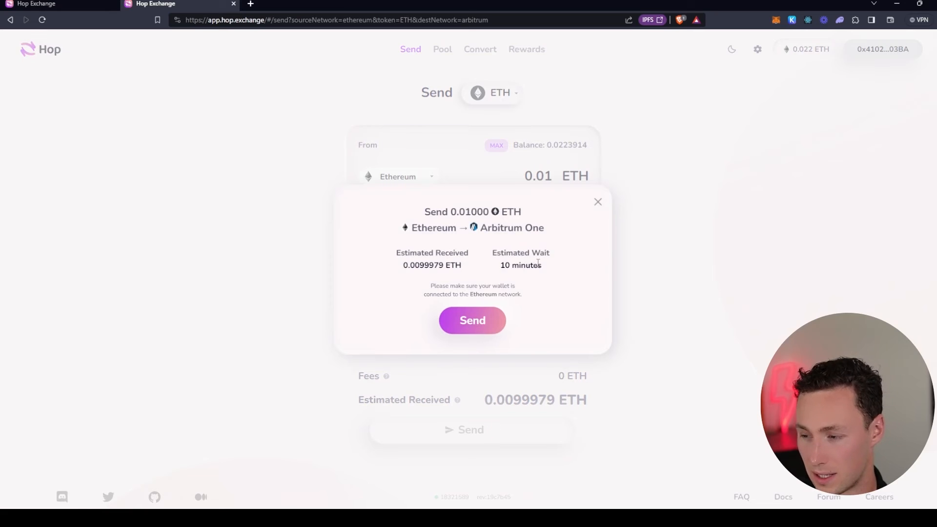
click(472, 320)
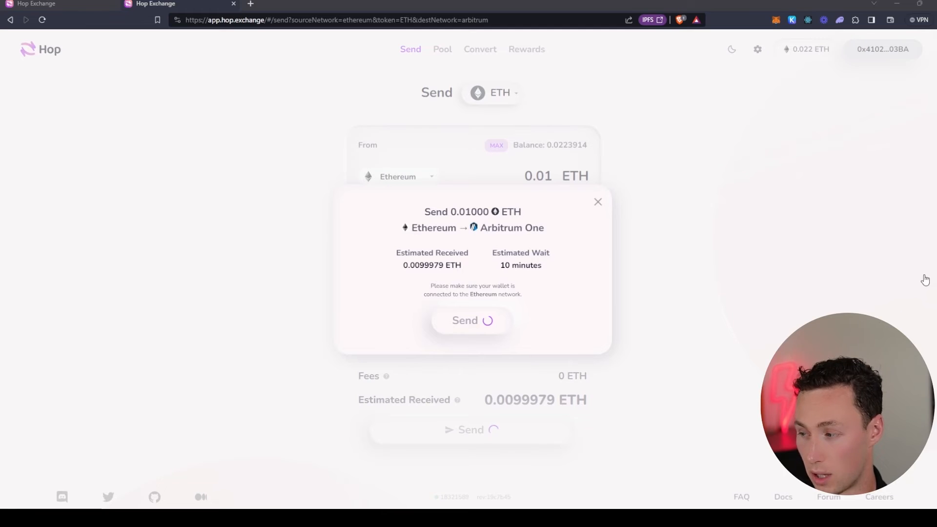
click(472, 320)
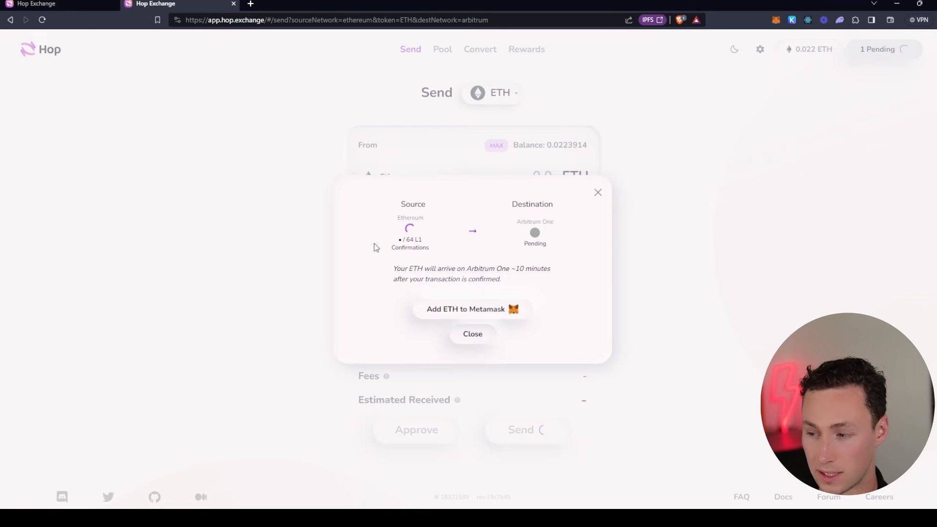
mouse_move(454, 274)
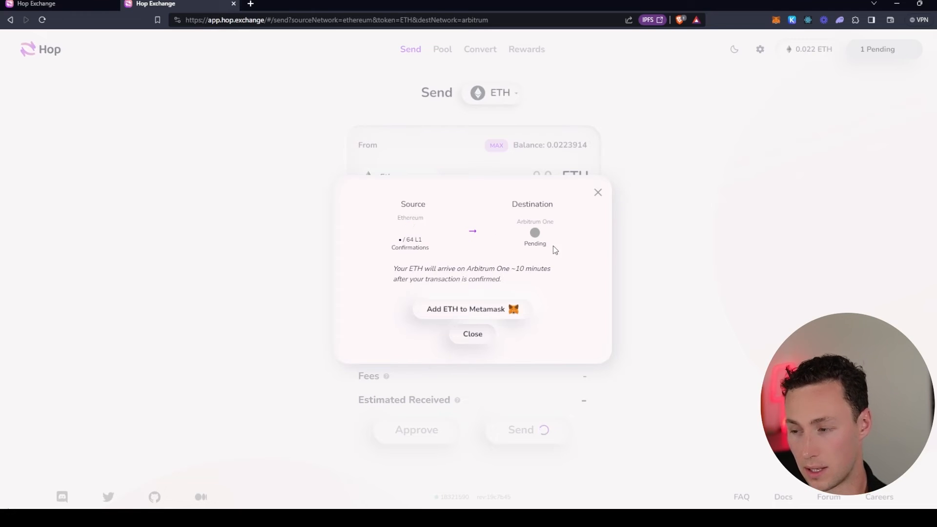
mouse_move(82, 359)
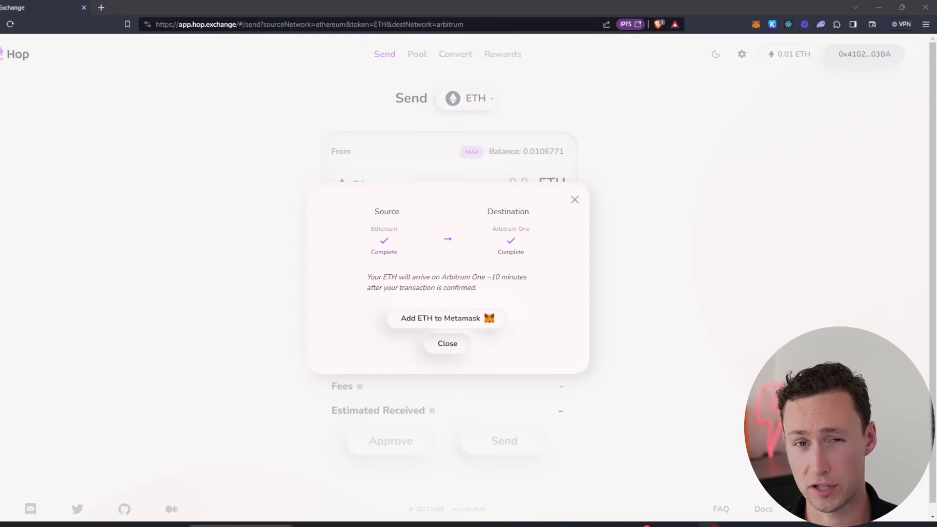
mouse_move(394, 247)
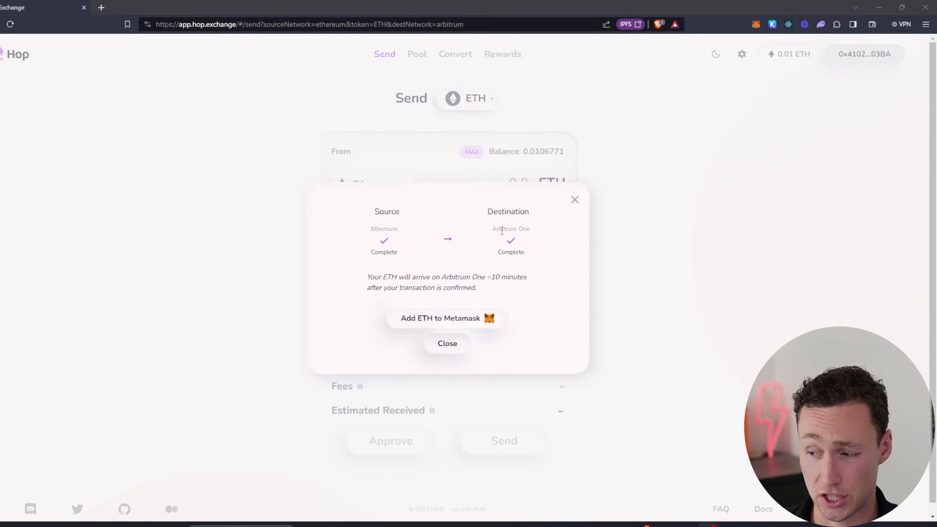
mouse_move(496, 260)
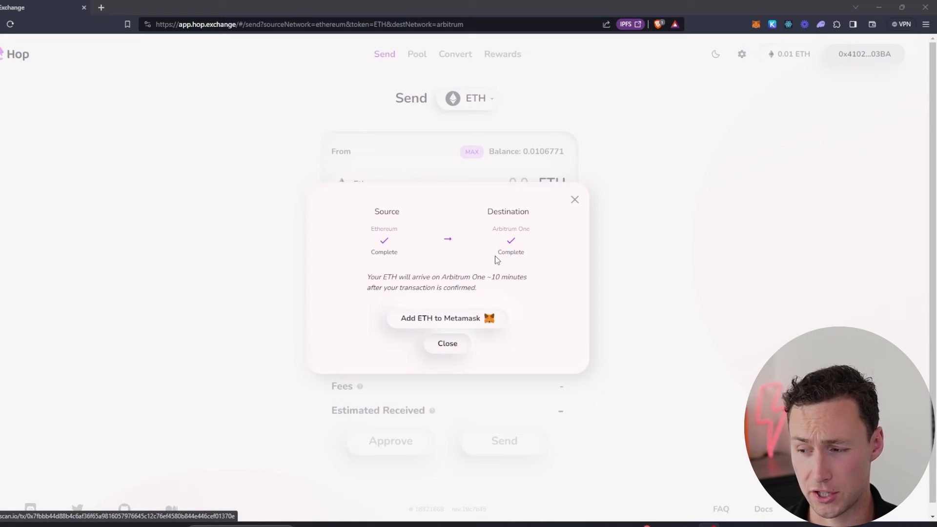
mouse_move(497, 298)
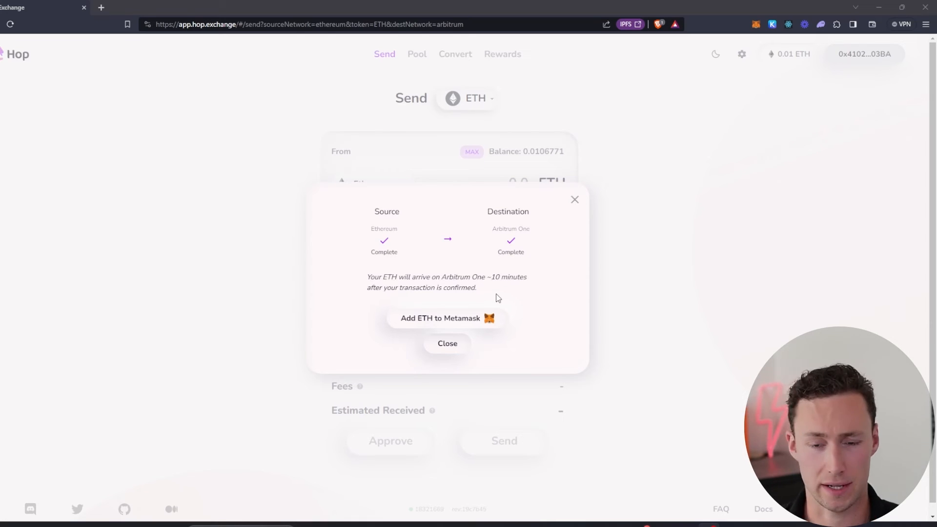
mouse_move(426, 243)
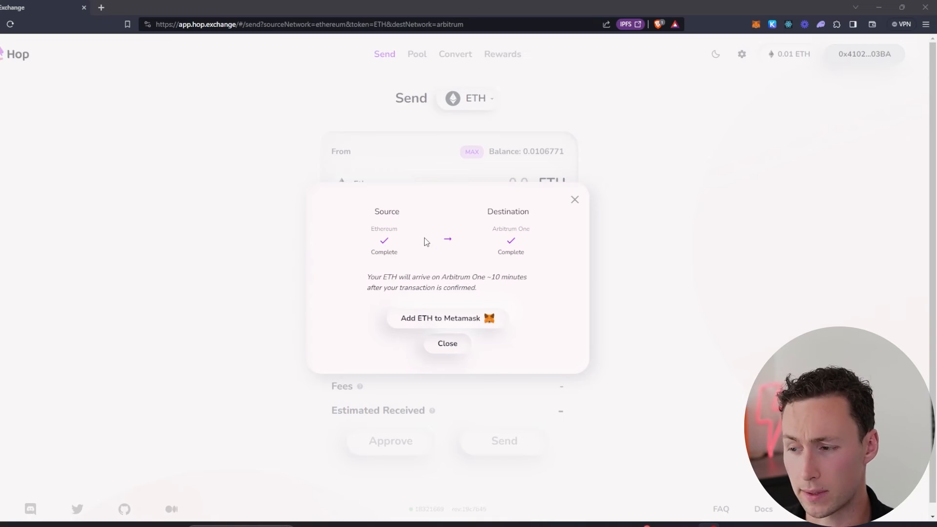
mouse_move(473, 230)
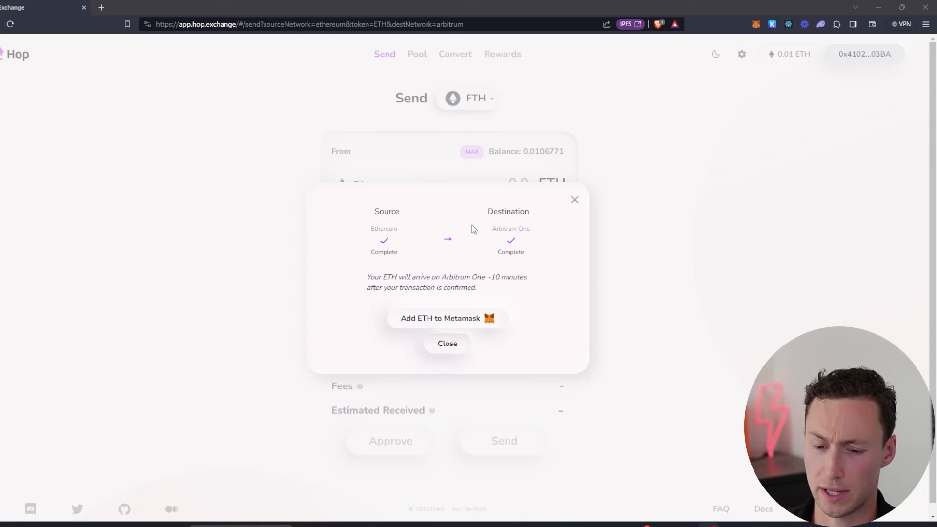
mouse_move(332, 236)
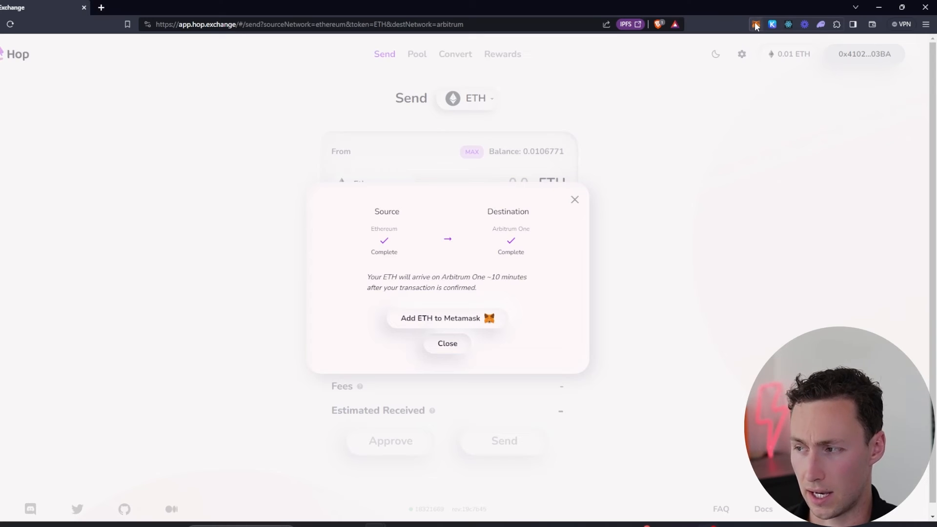
Step: Check the MetaMask balance on Arbitrum One, now 0.0179 ETH
click(756, 24)
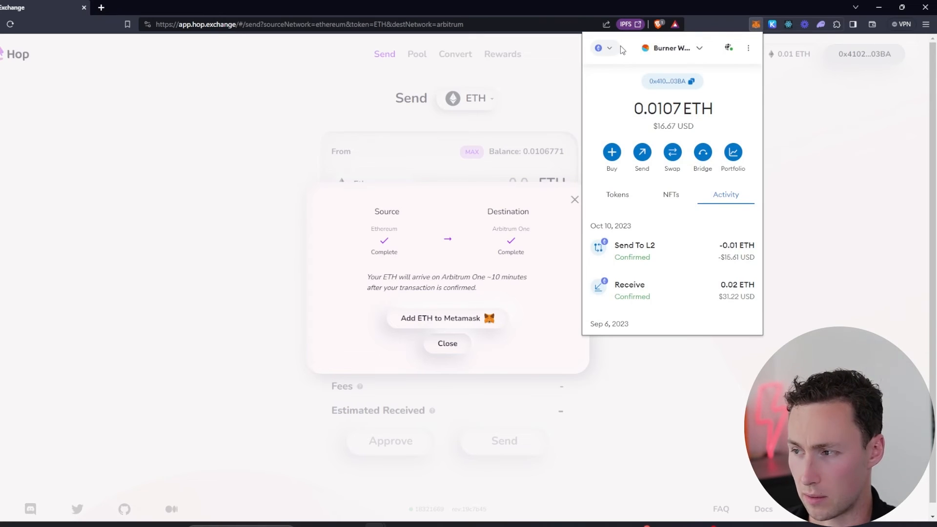
click(600, 48)
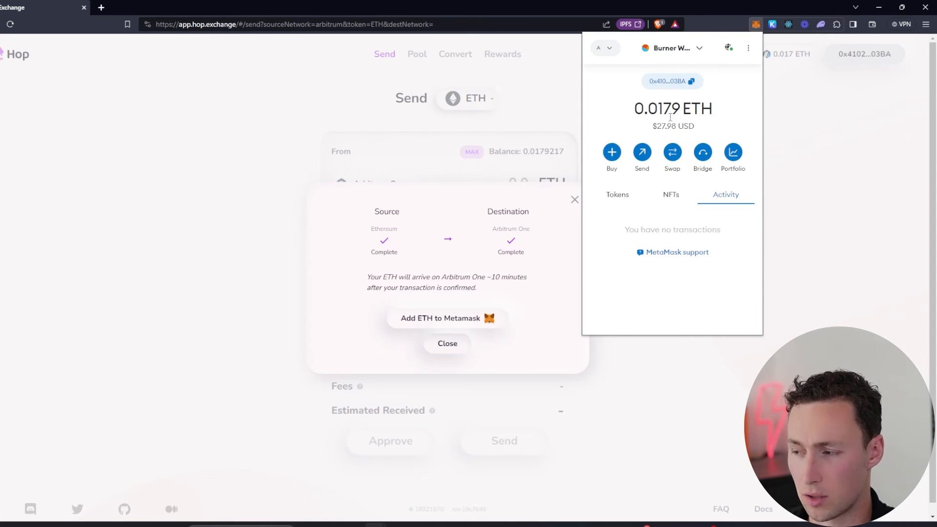
mouse_move(721, 119)
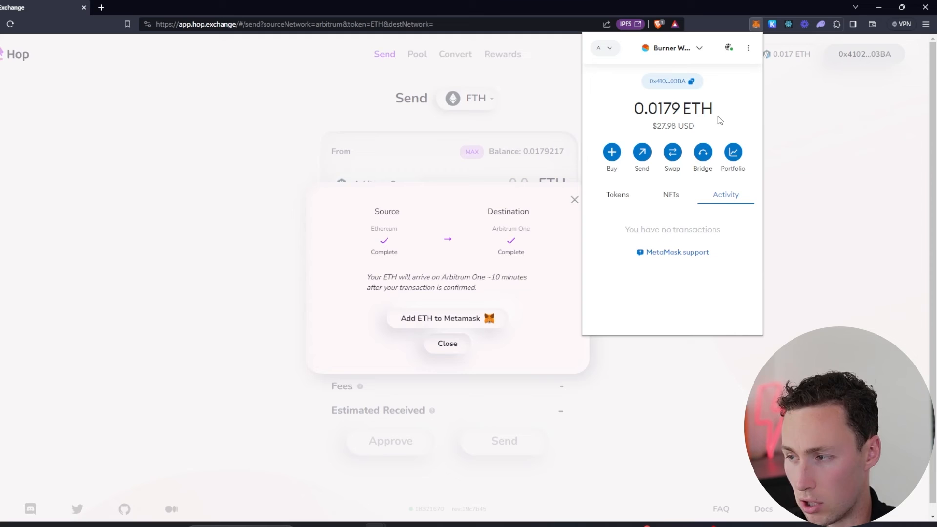
mouse_move(556, 225)
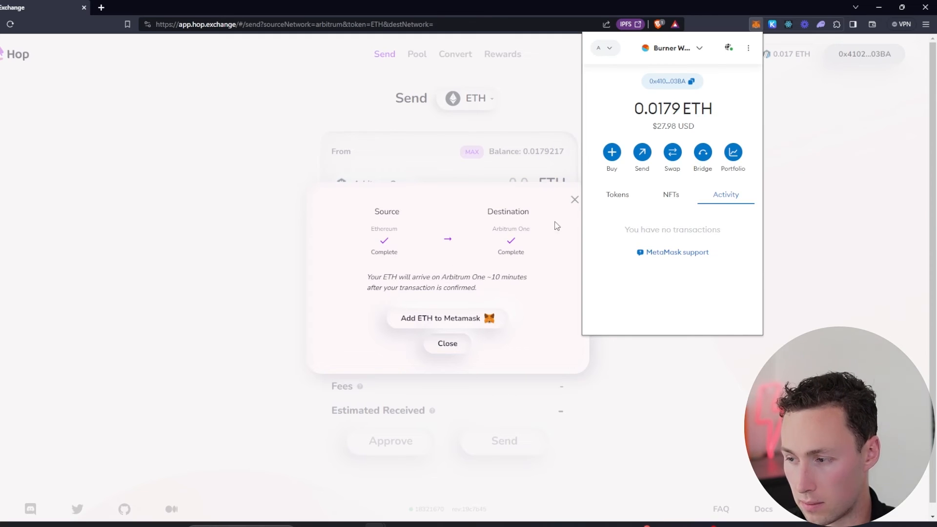
Step: Set up a 0.01 ETH transfer from Arbitrum One to Optimism, quoting 0.0097550 ETH received
click(446, 343)
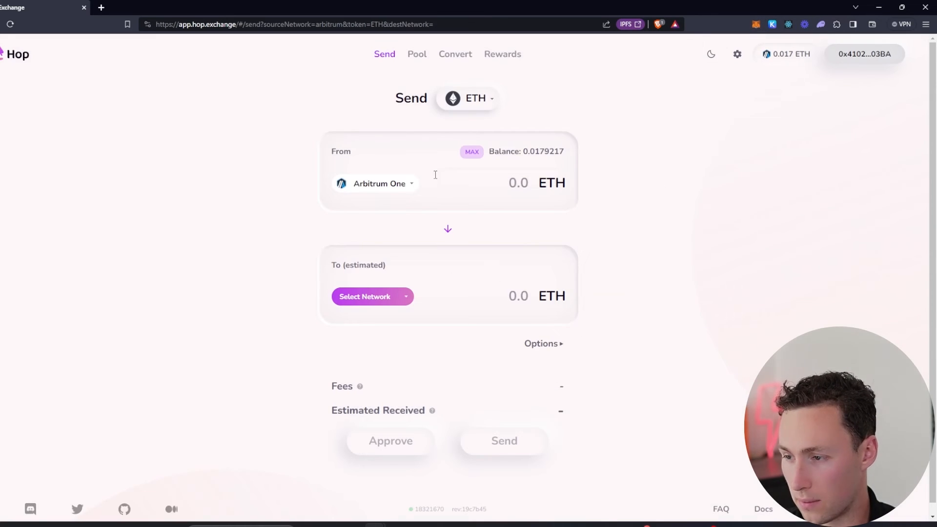
mouse_move(667, 124)
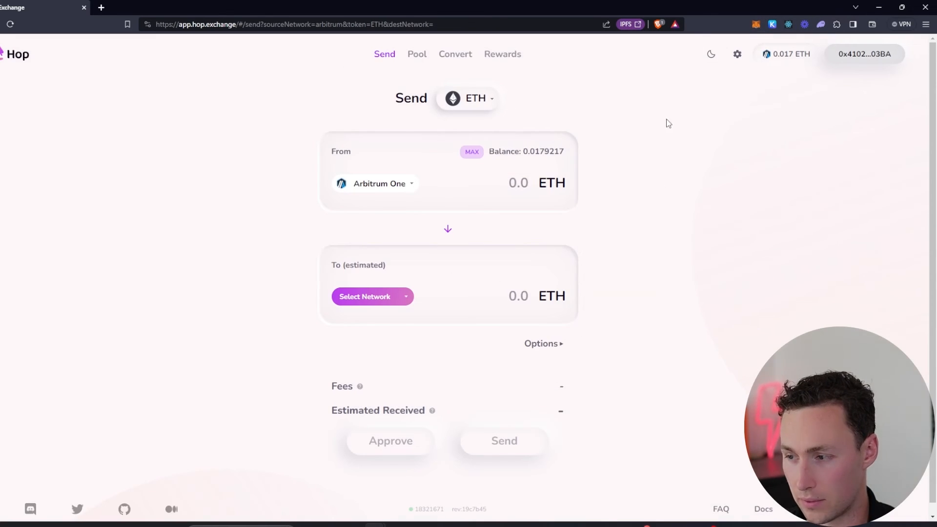
mouse_move(787, 67)
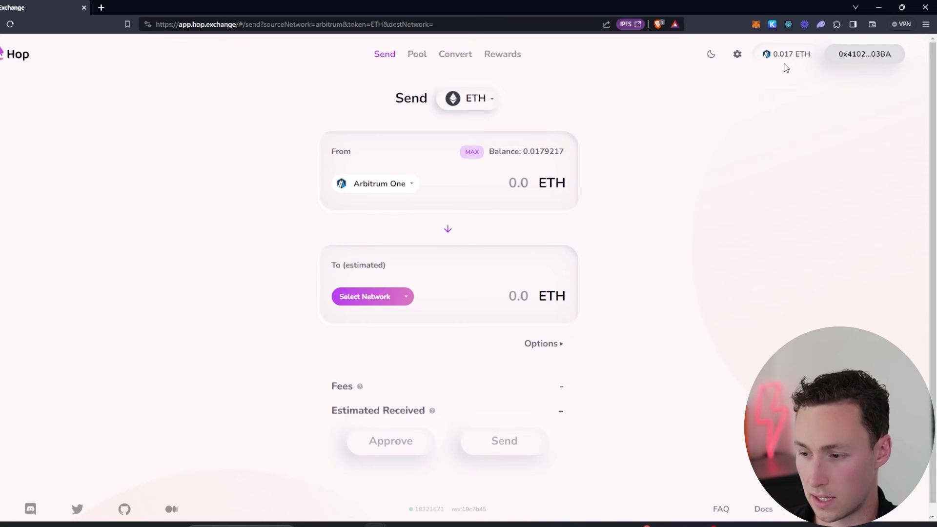
mouse_move(387, 294)
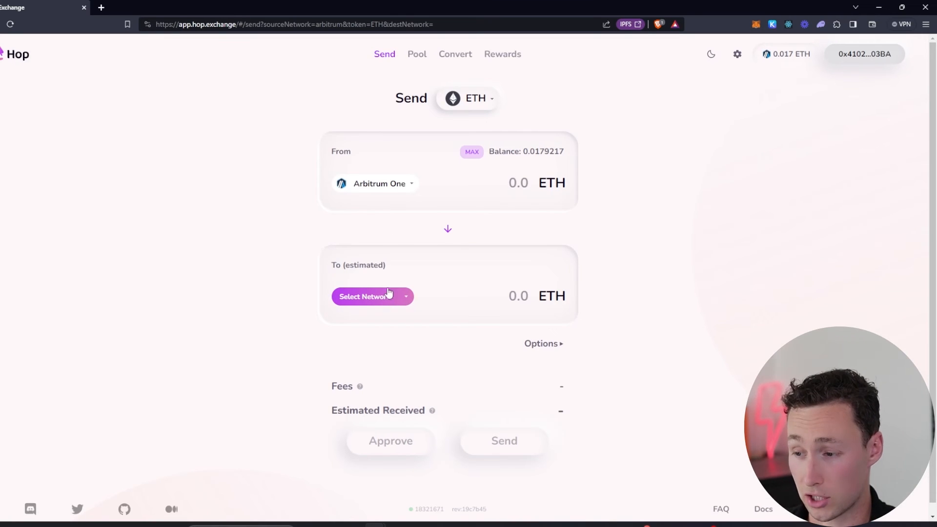
click(372, 297)
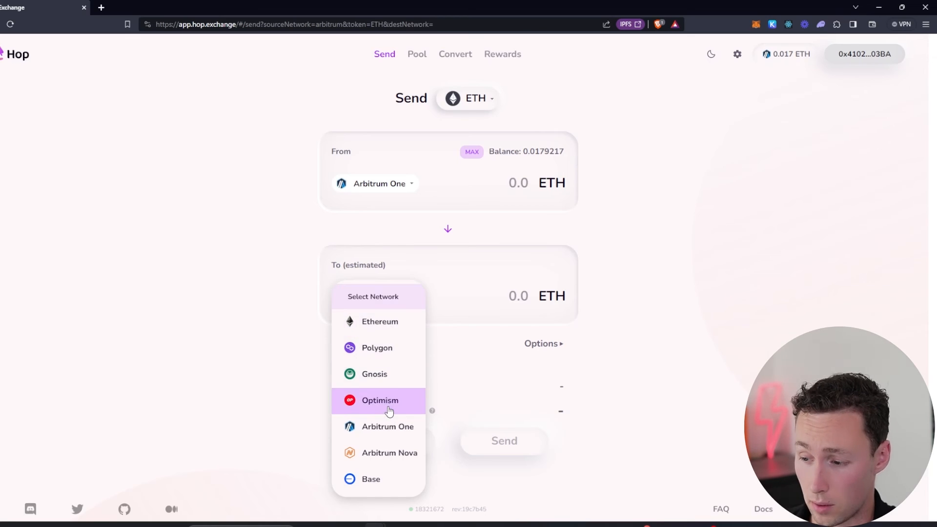
click(380, 401)
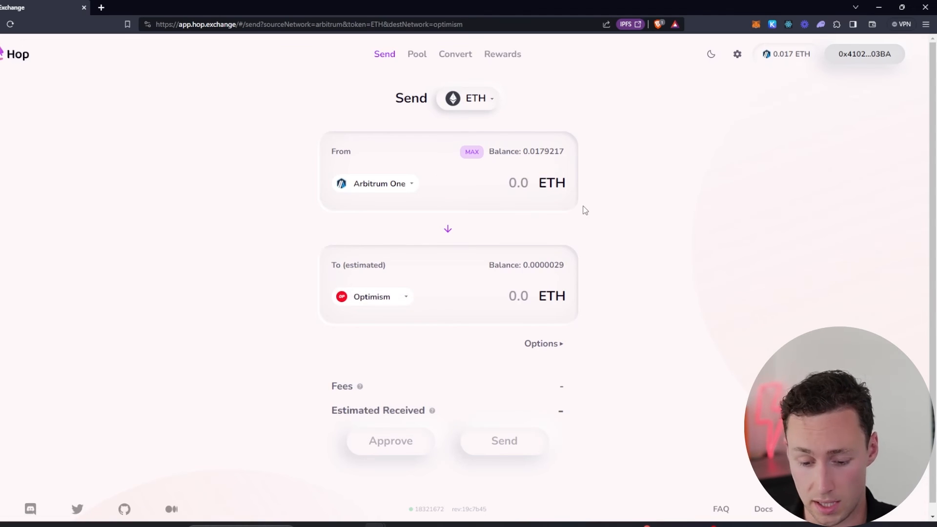
text(0.1)
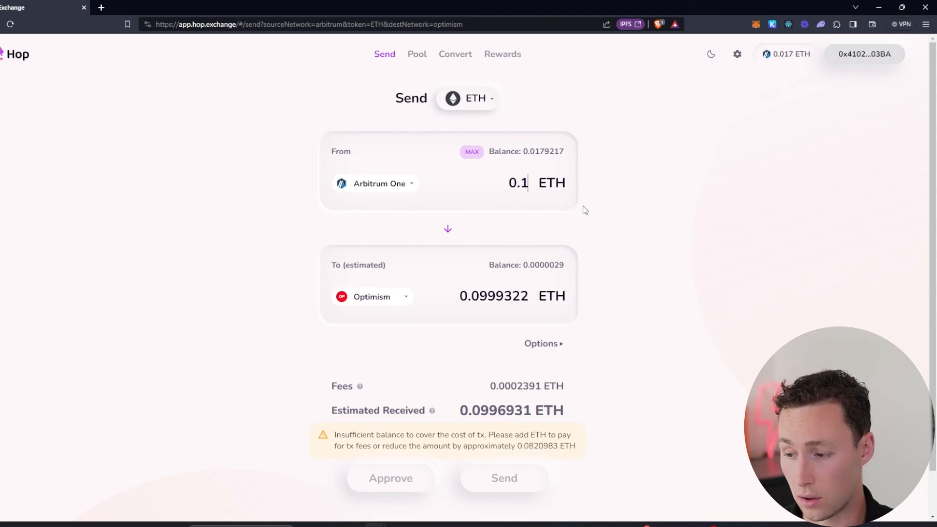
scroll(down, 3)
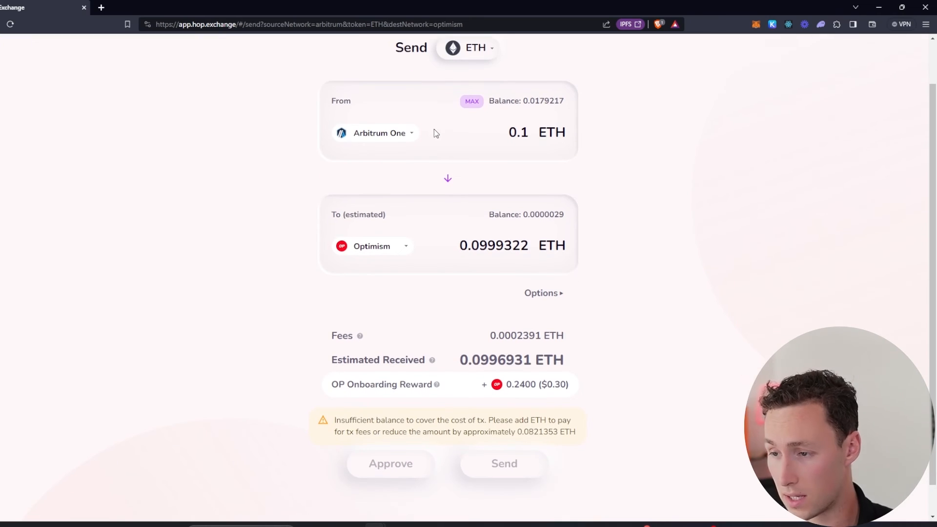
scroll(down, 3)
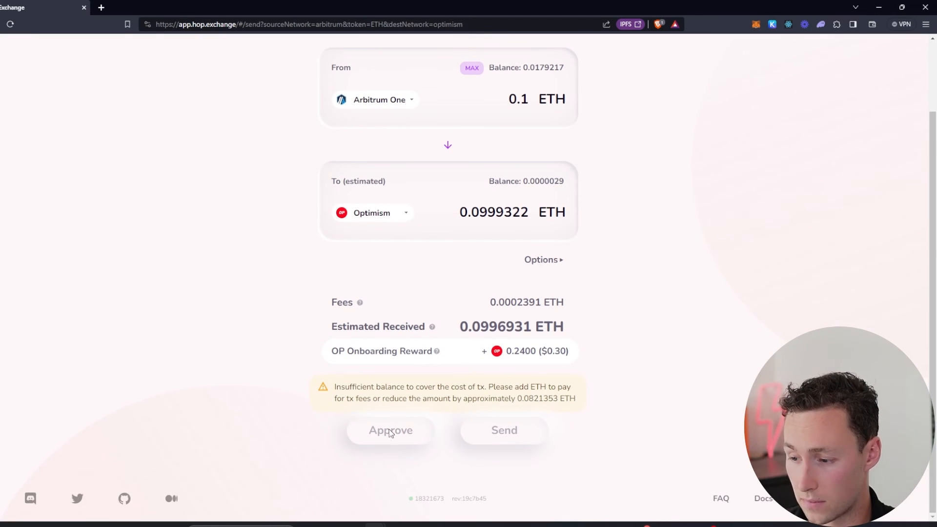
scroll(up, 3)
text(0.01)
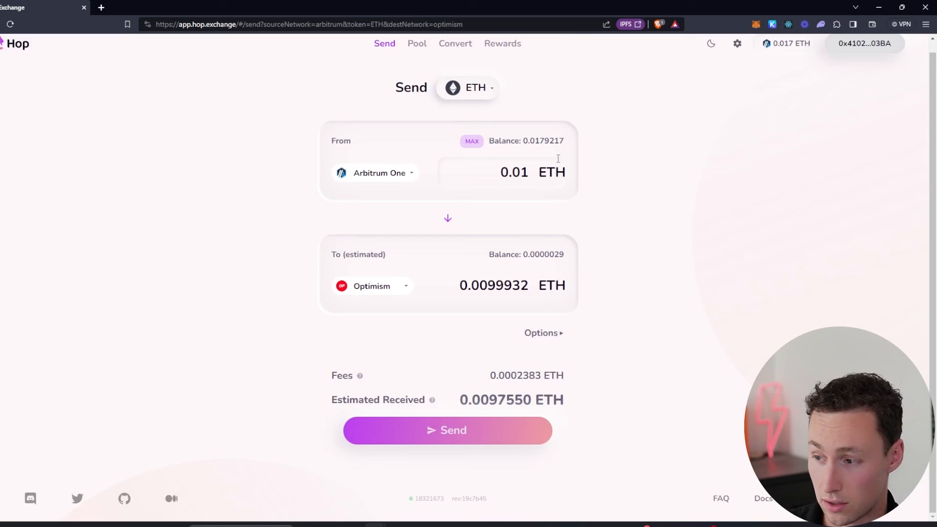
Step: Send 0.01 ETH from Arbitrum One to Optimism and confirm it in MetaMask
click(447, 431)
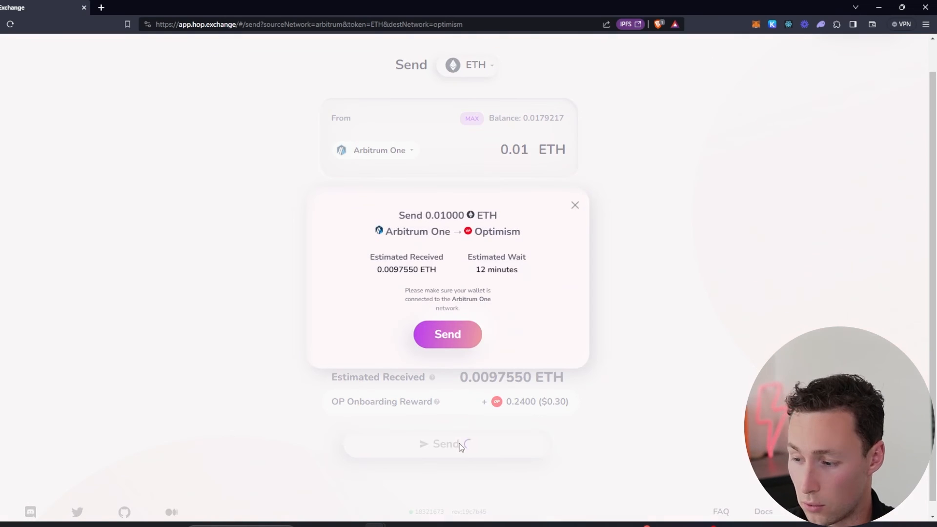
click(447, 334)
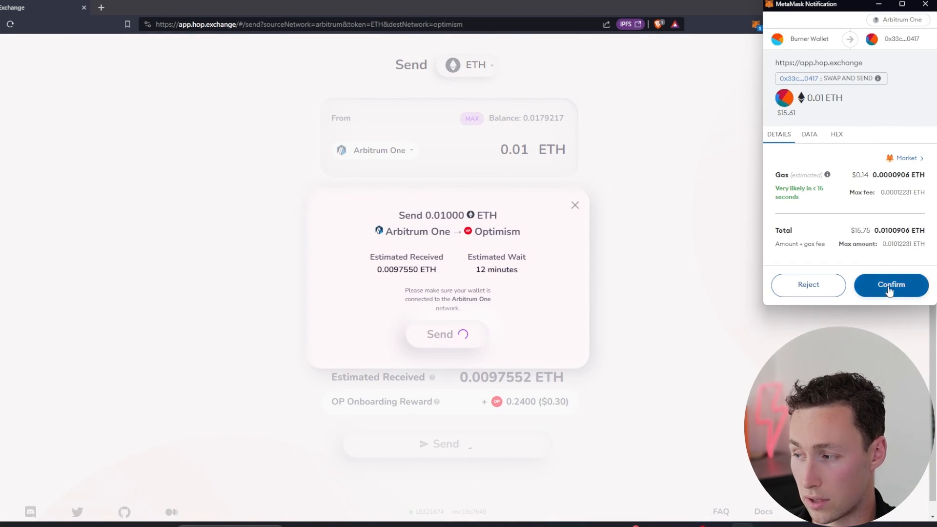
click(891, 285)
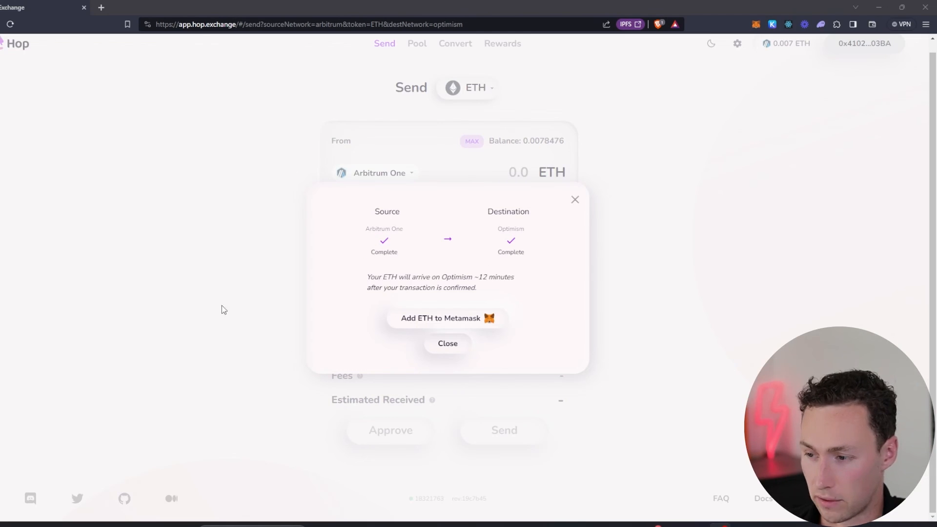
mouse_move(523, 244)
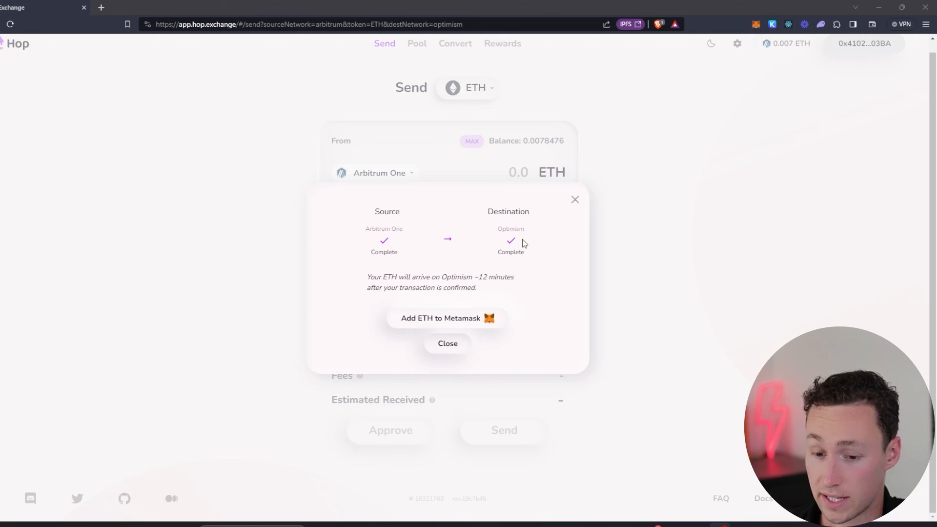
mouse_move(423, 270)
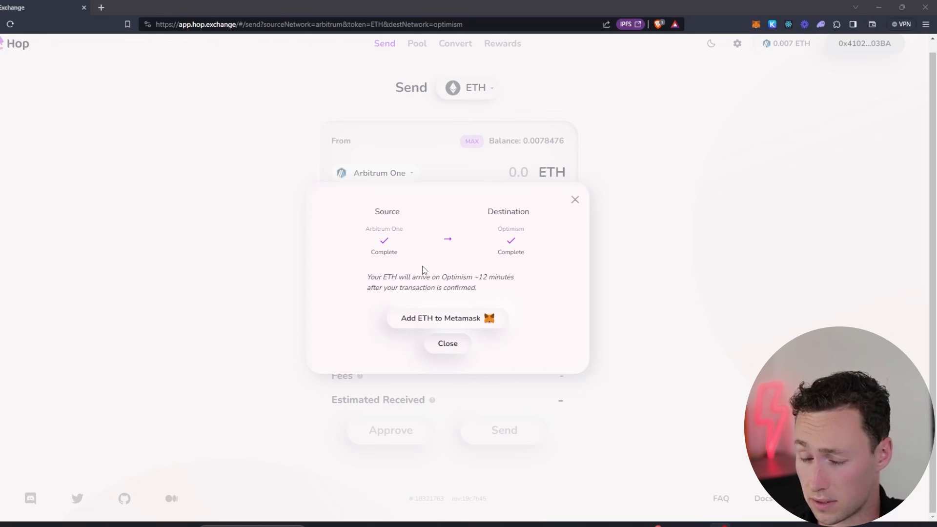
mouse_move(417, 255)
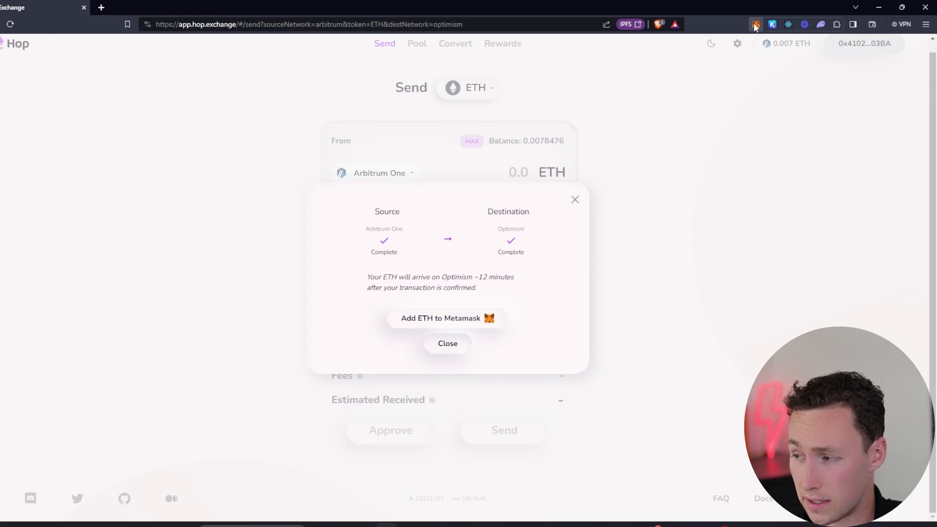
Step: Switch MetaMask to Optimism and confirm the 0.0098 ETH balance
click(756, 24)
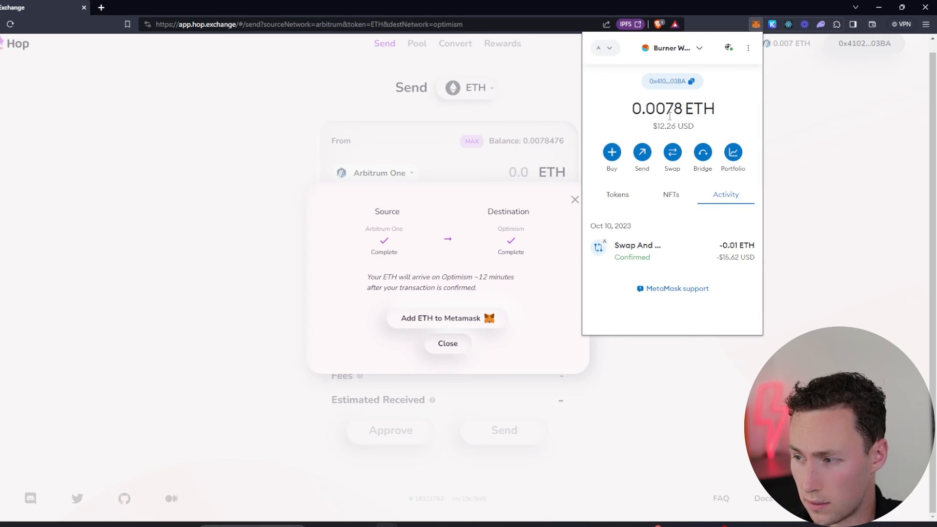
click(602, 48)
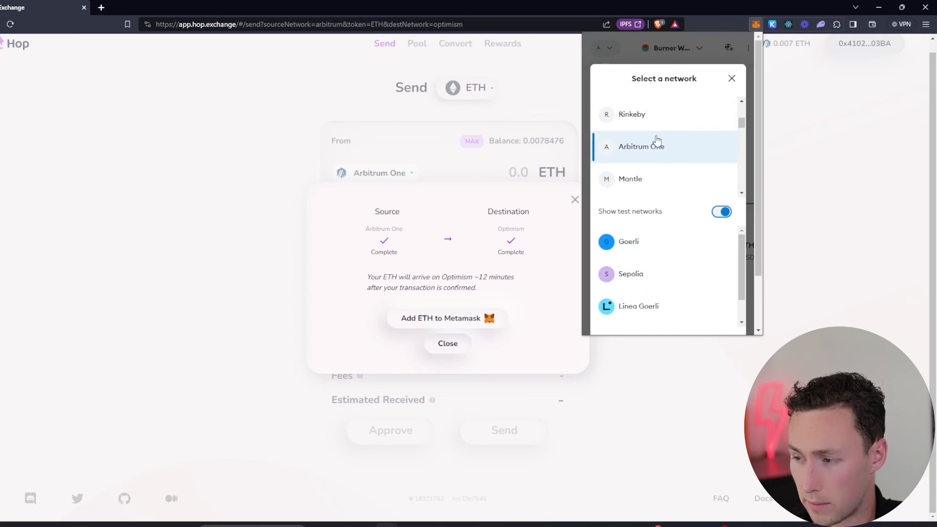
scroll(down, 3)
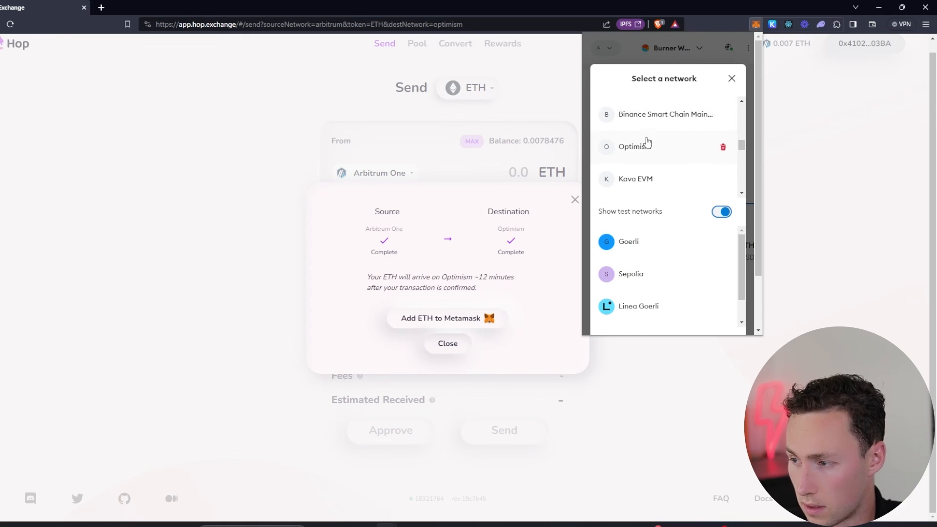
click(631, 146)
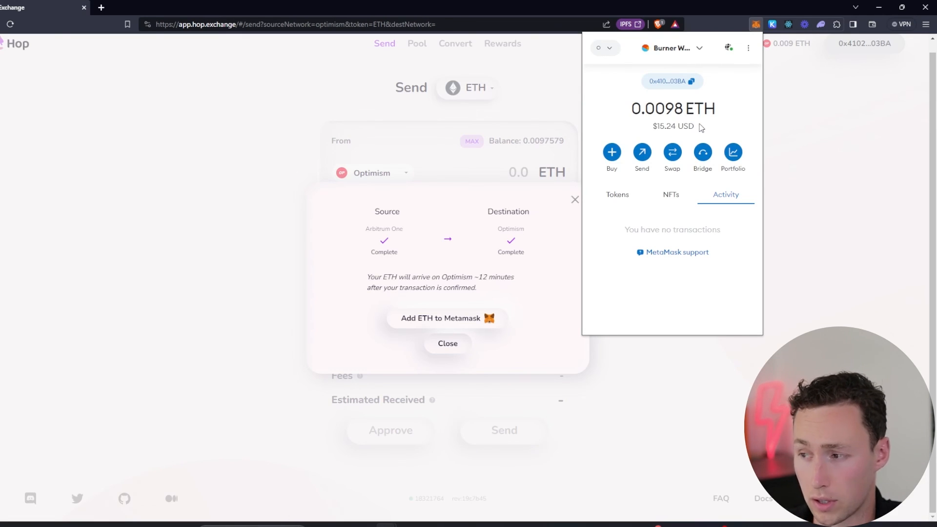
mouse_move(691, 118)
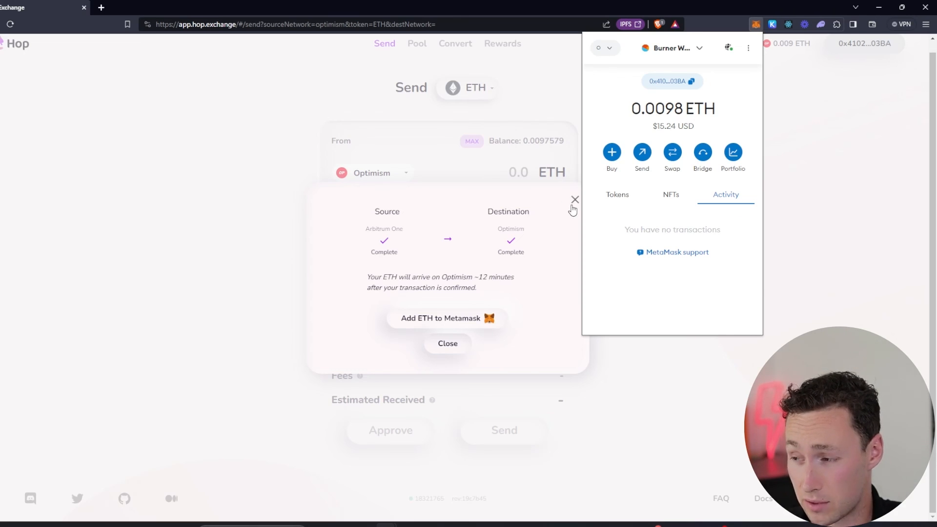
mouse_move(573, 205)
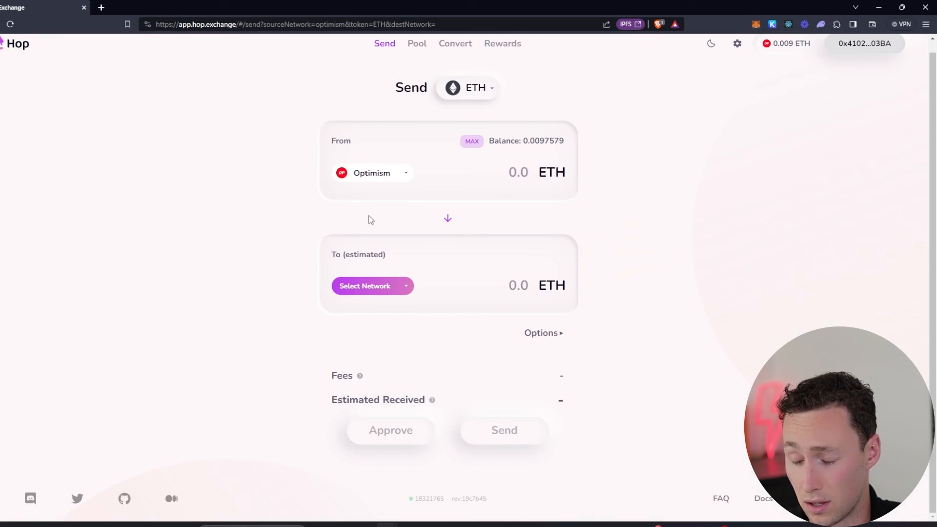
mouse_move(264, 231)
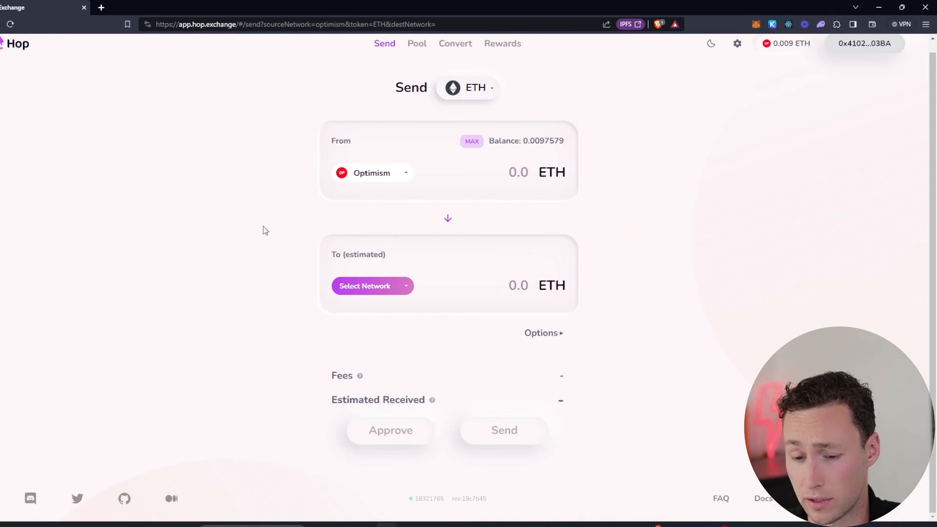
mouse_move(341, 153)
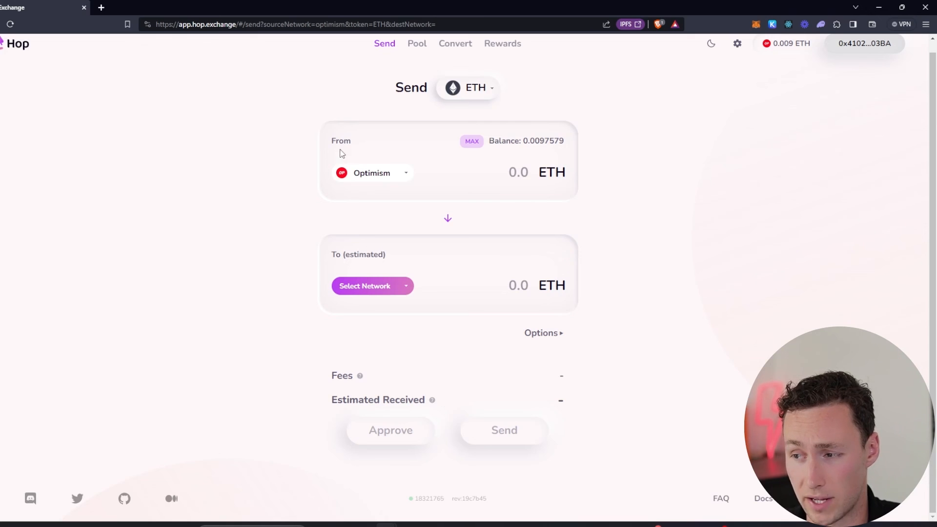